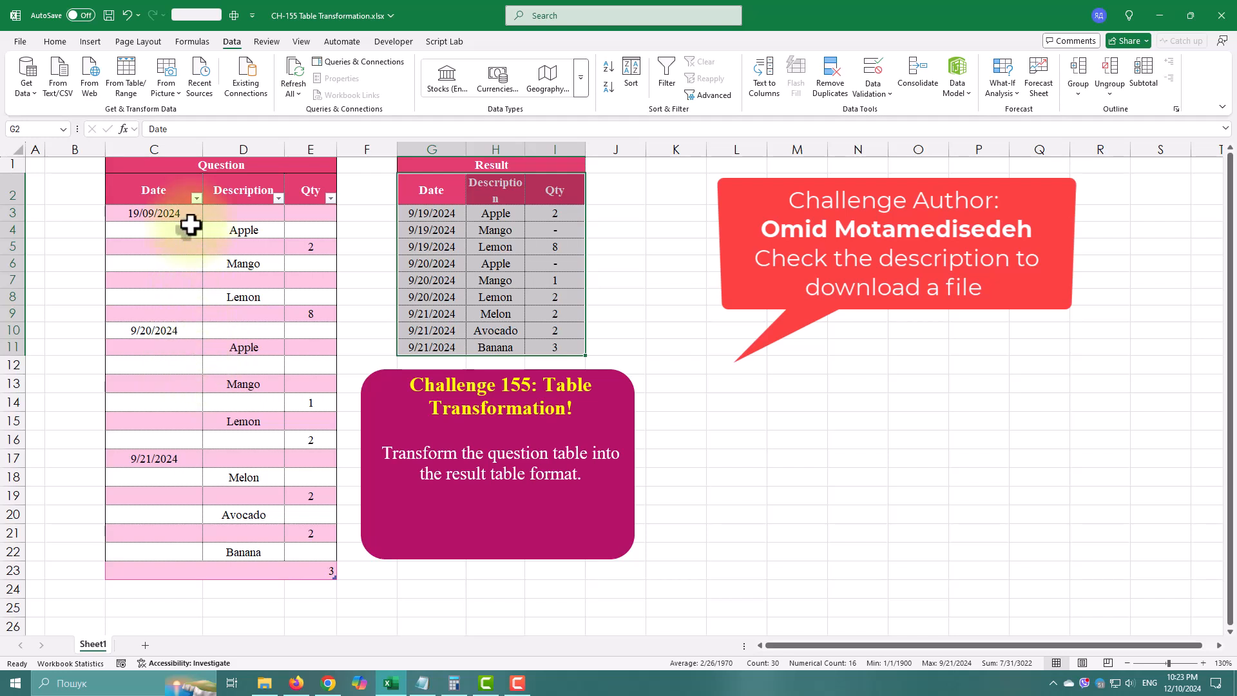
# Review the Question table's dates, Apple and Mango descriptions, quantities and empty Qty cells.
pyautogui.click(153, 212)
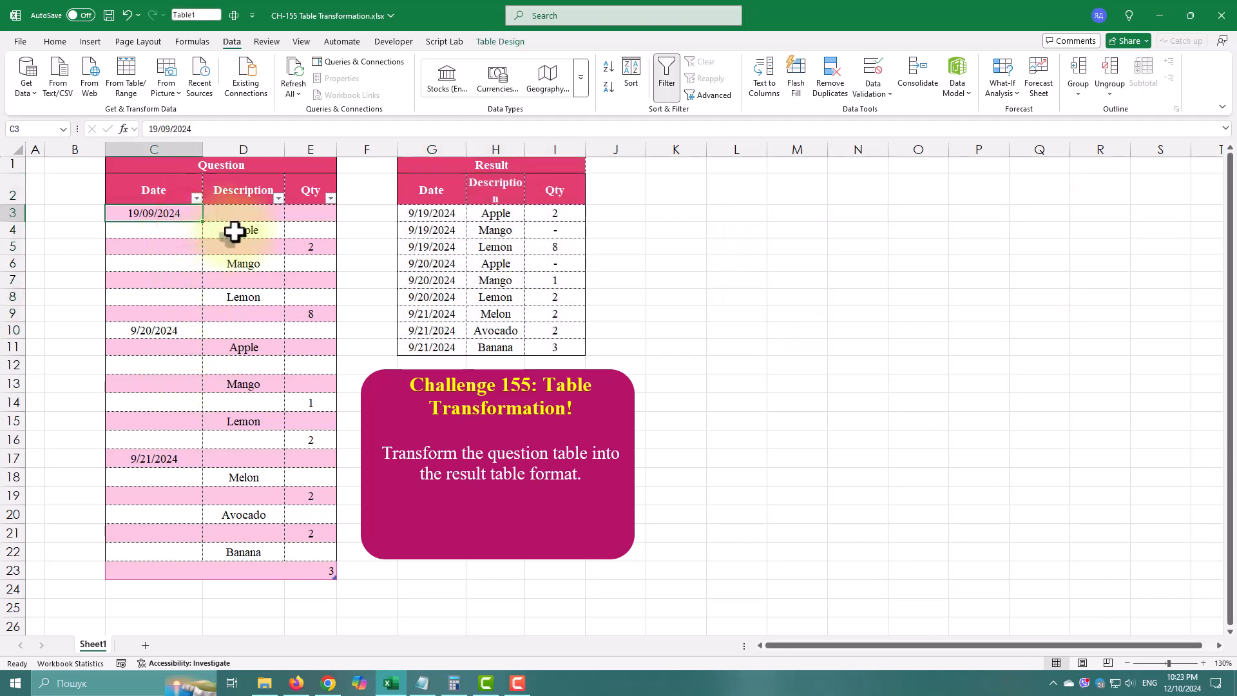
pyautogui.click(244, 229)
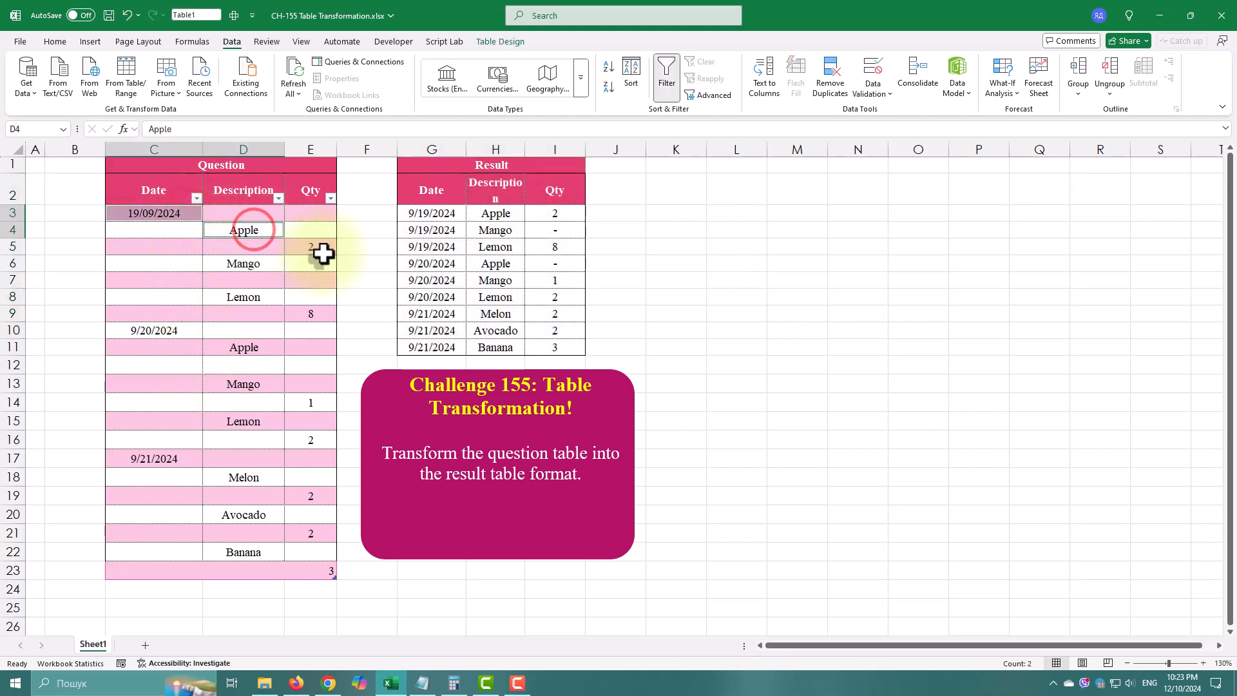
pyautogui.click(310, 246)
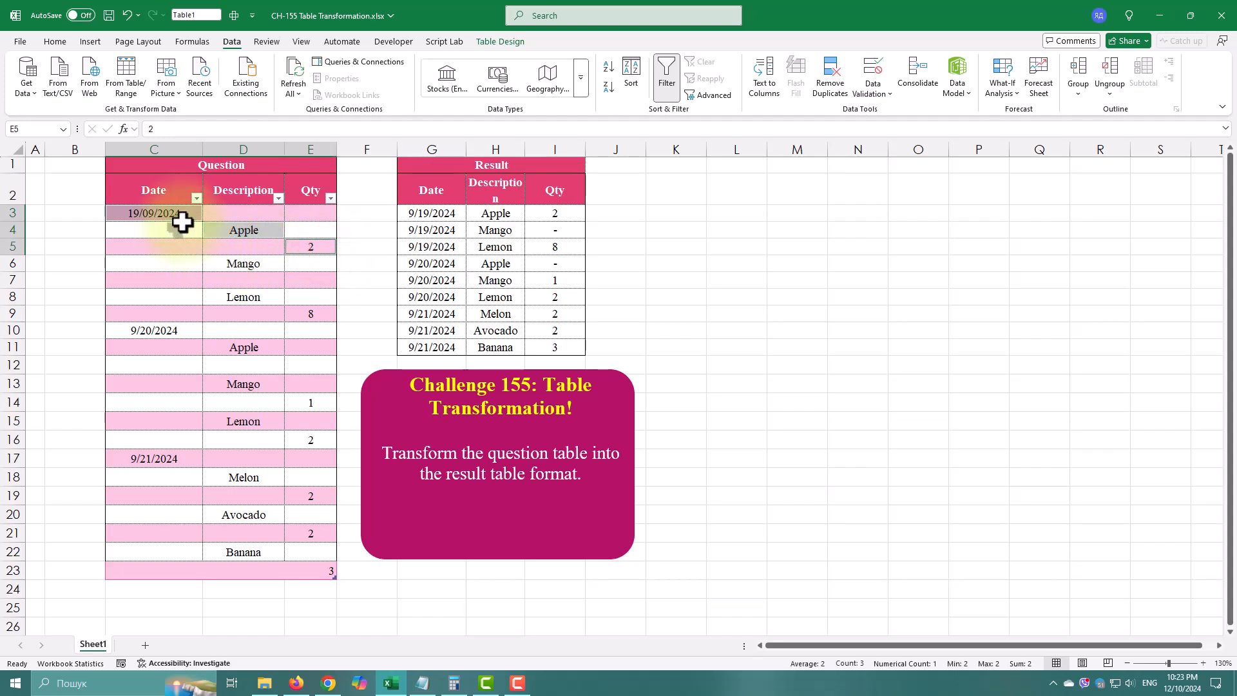
pyautogui.click(243, 263)
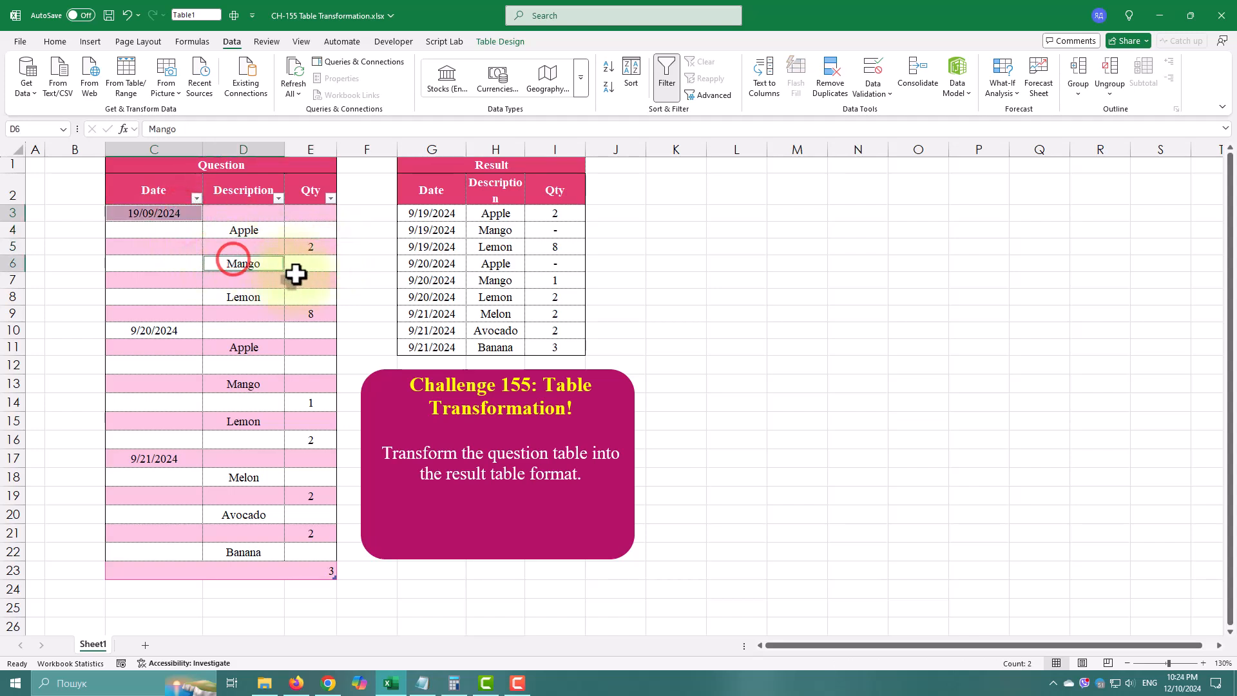
pyautogui.click(311, 279)
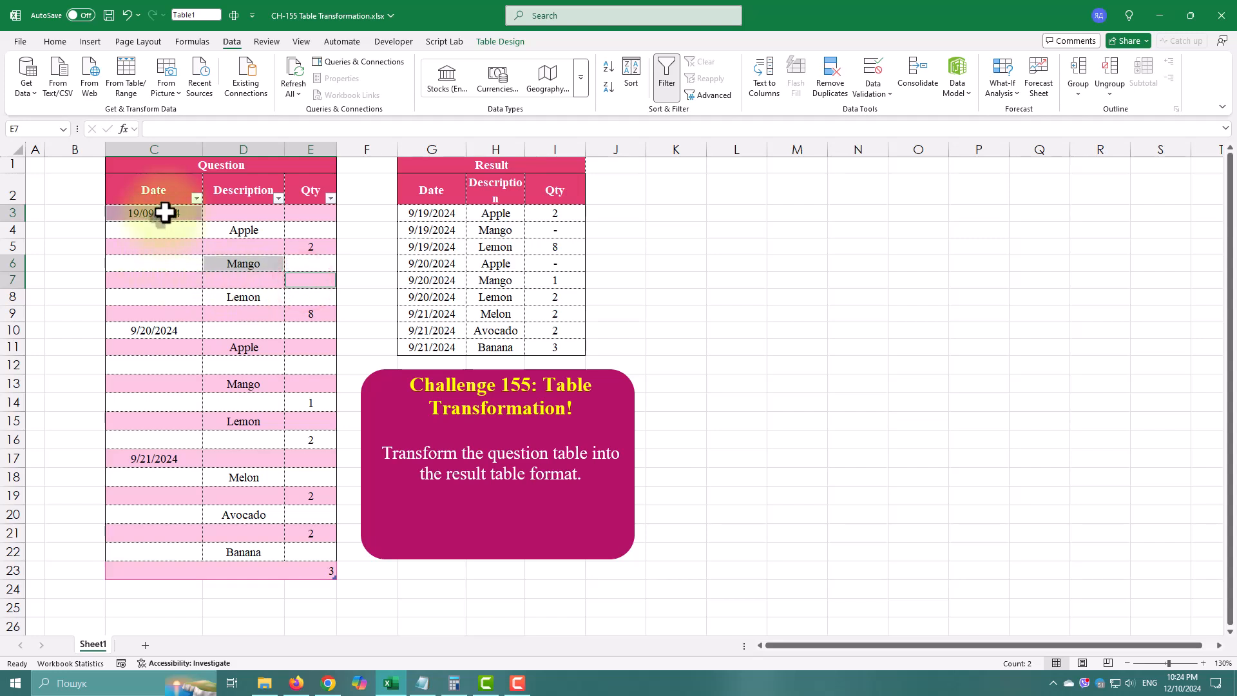
pyautogui.click(243, 296)
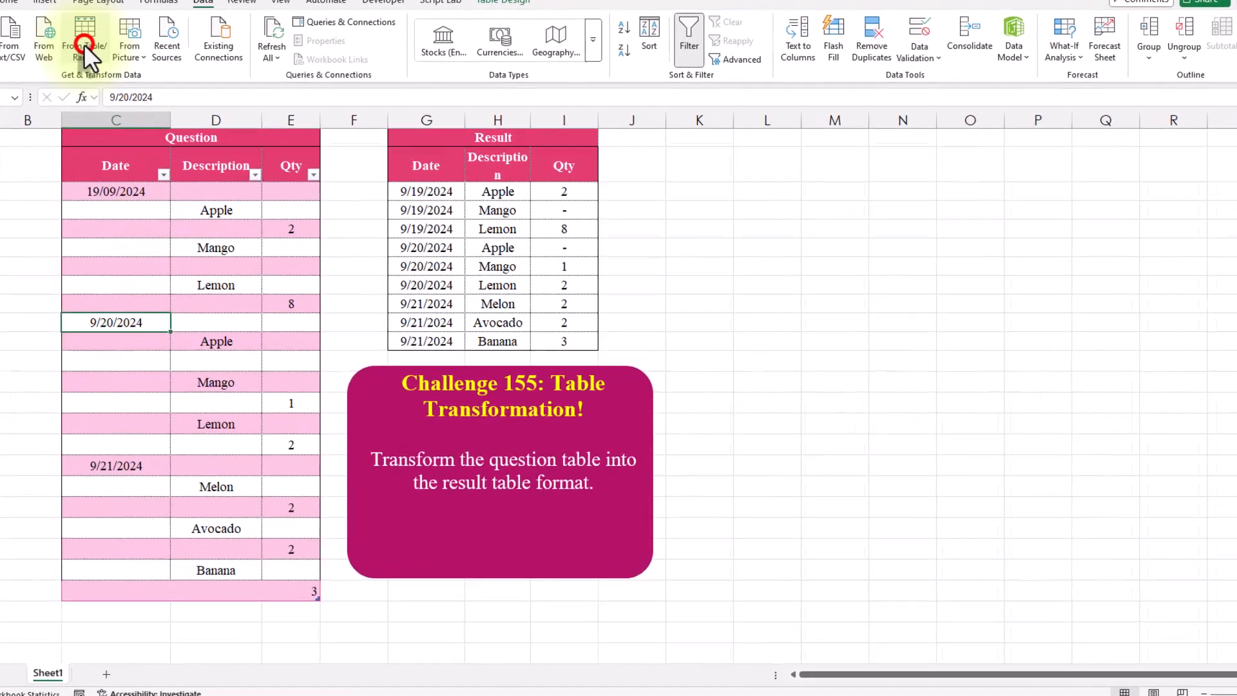
# Load the Question table into Power Query and expand the formula bar to show the full source step.
pyautogui.click(85, 31)
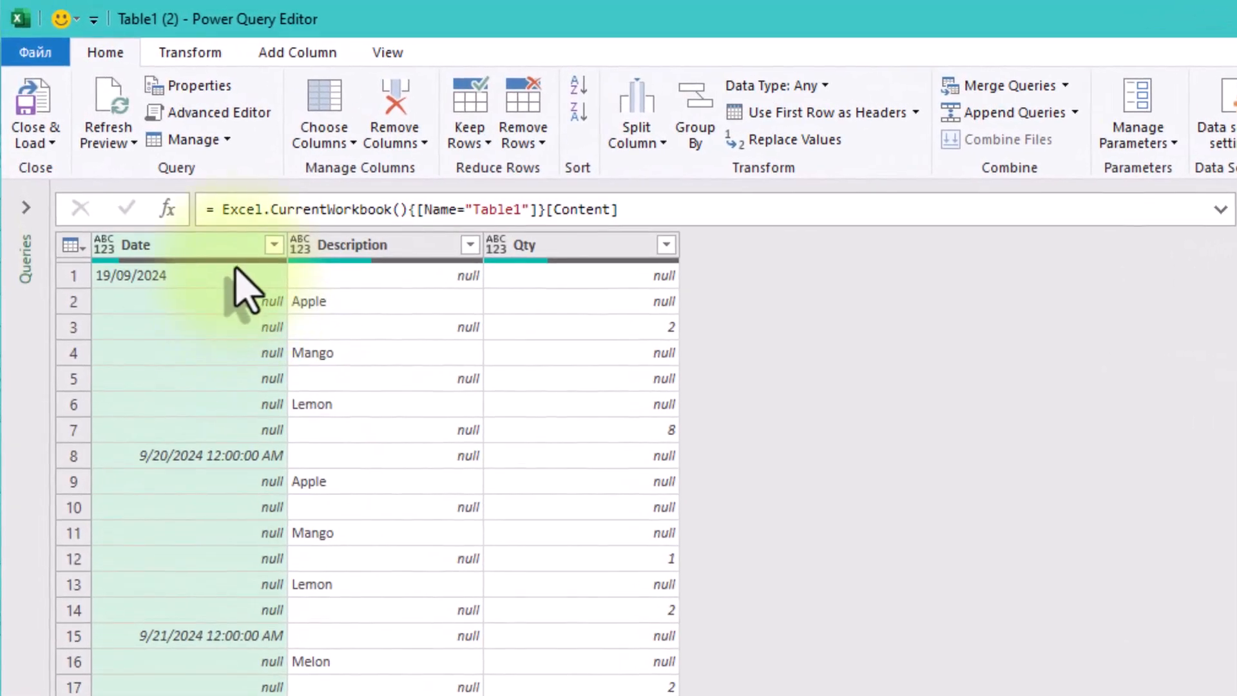
pyautogui.moveTo(691, 347)
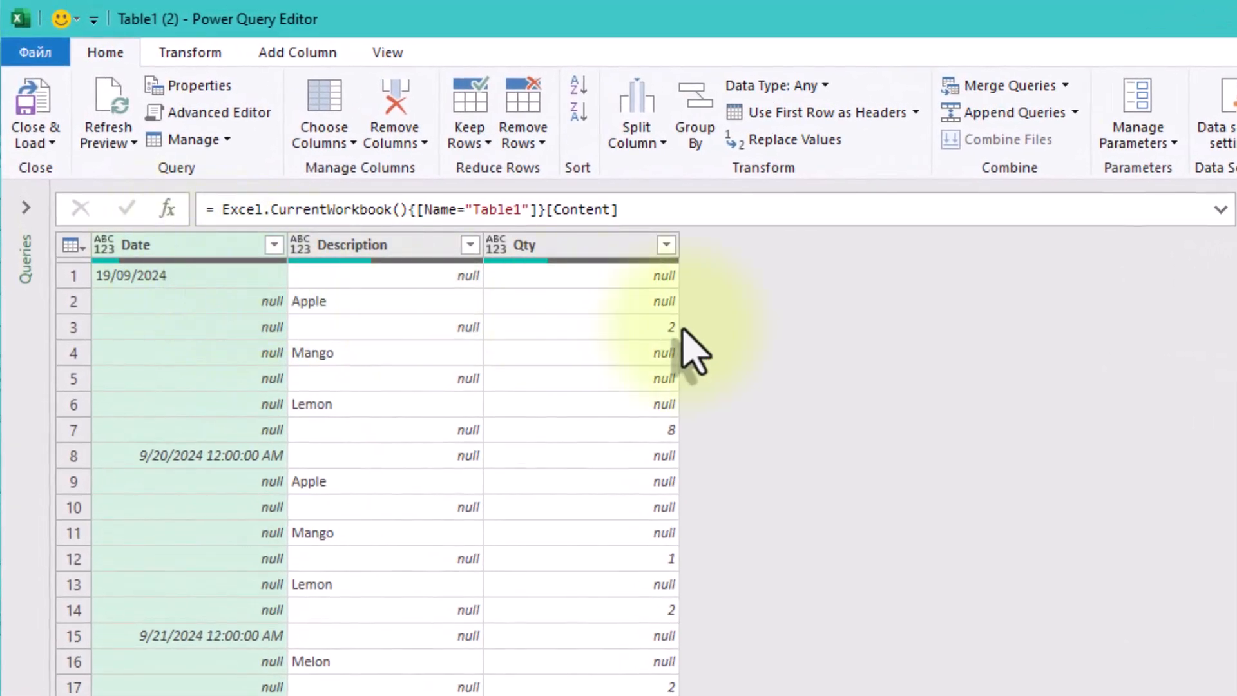
pyautogui.moveTo(683, 339)
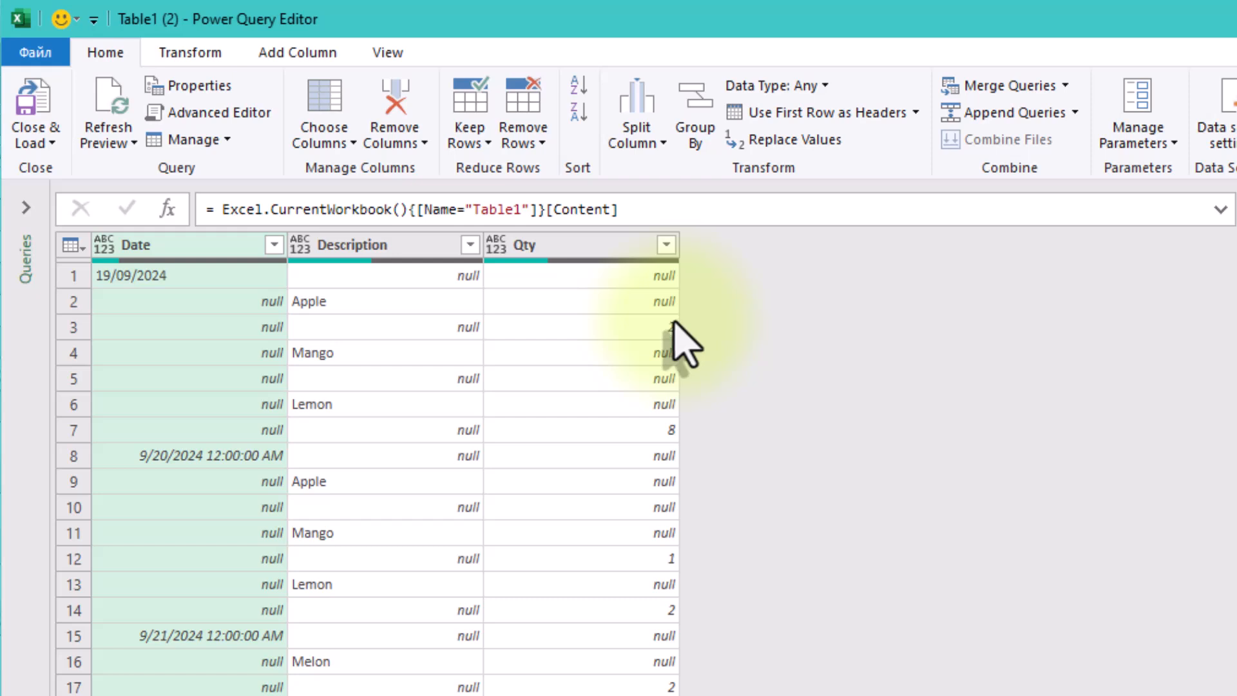
pyautogui.moveTo(52, 272)
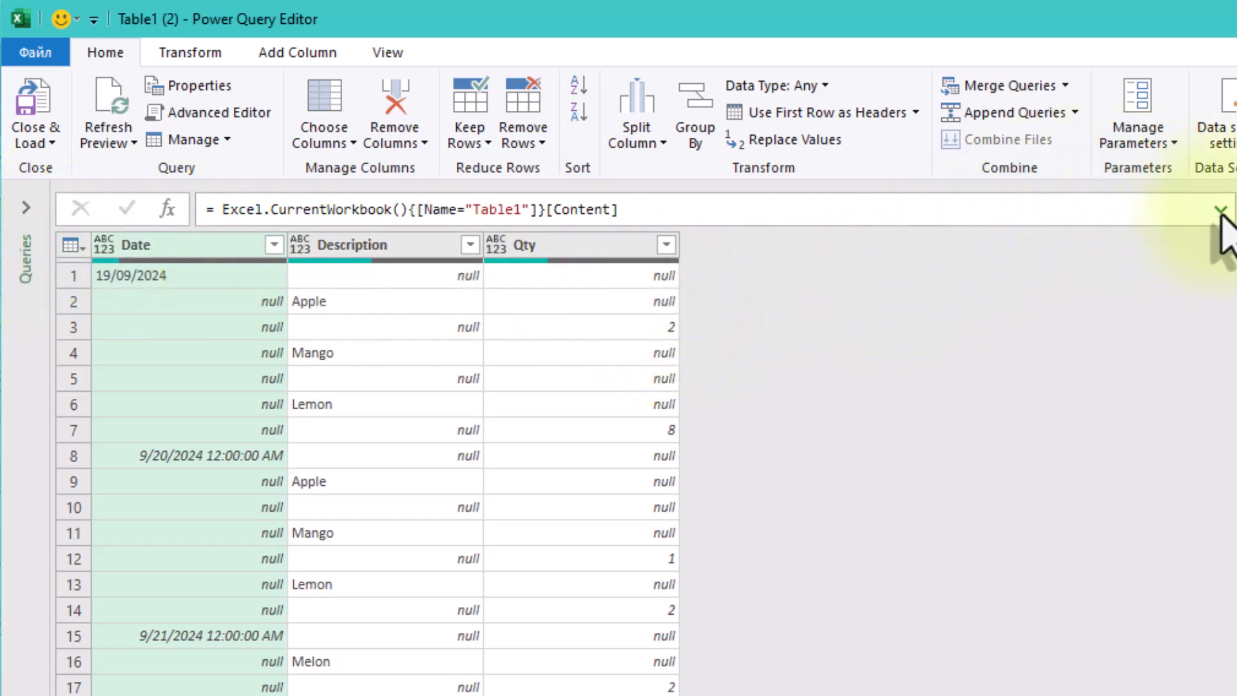
pyautogui.click(1220, 210)
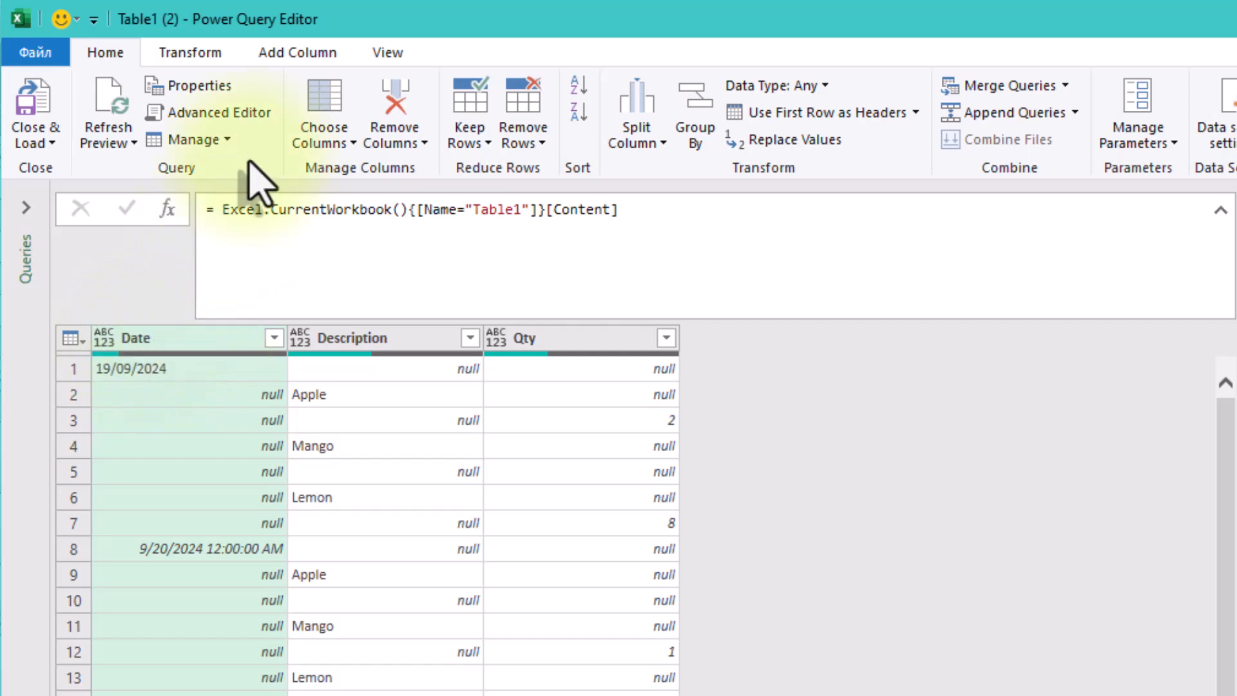
# Fill the Date column down so each date repeats through the null rows beneath it.
pyautogui.click(191, 52)
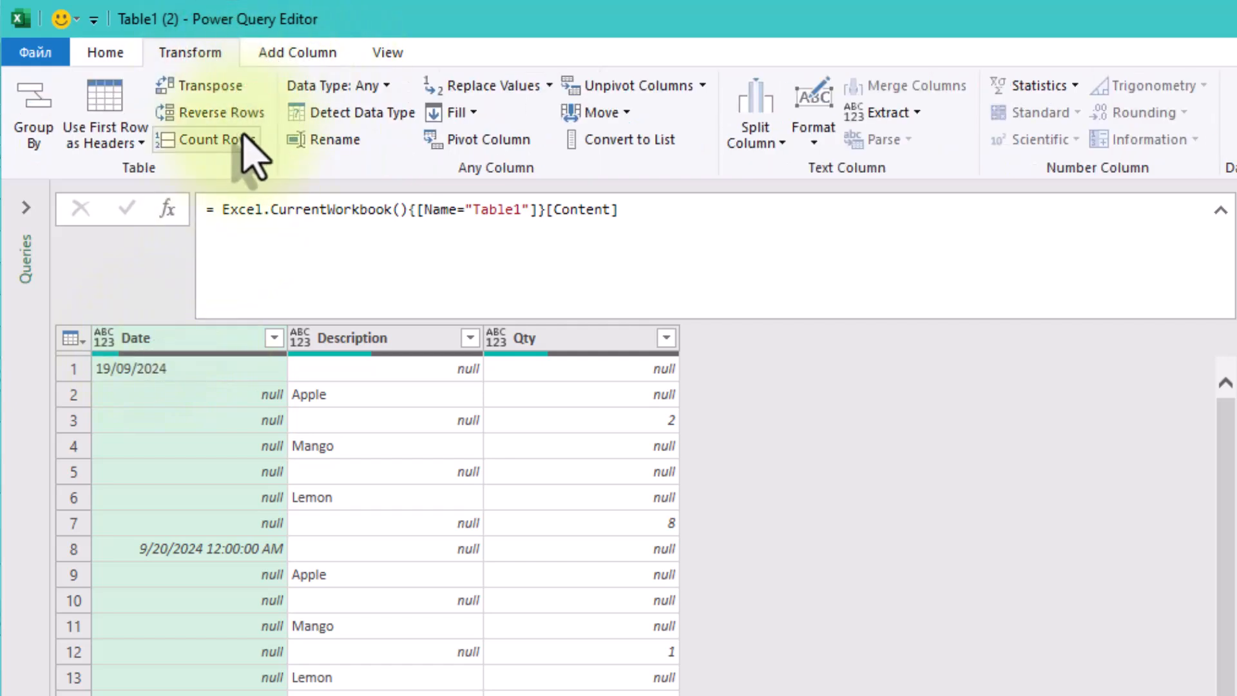
pyautogui.moveTo(473, 431)
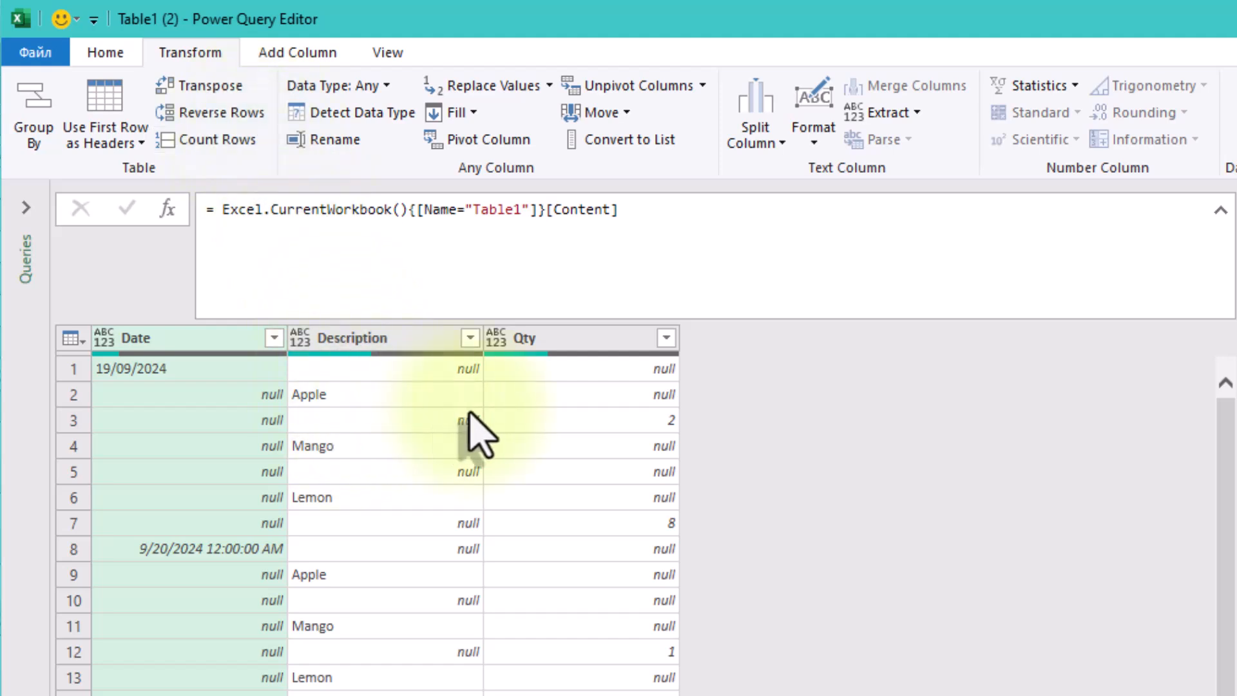
pyautogui.moveTo(315, 528)
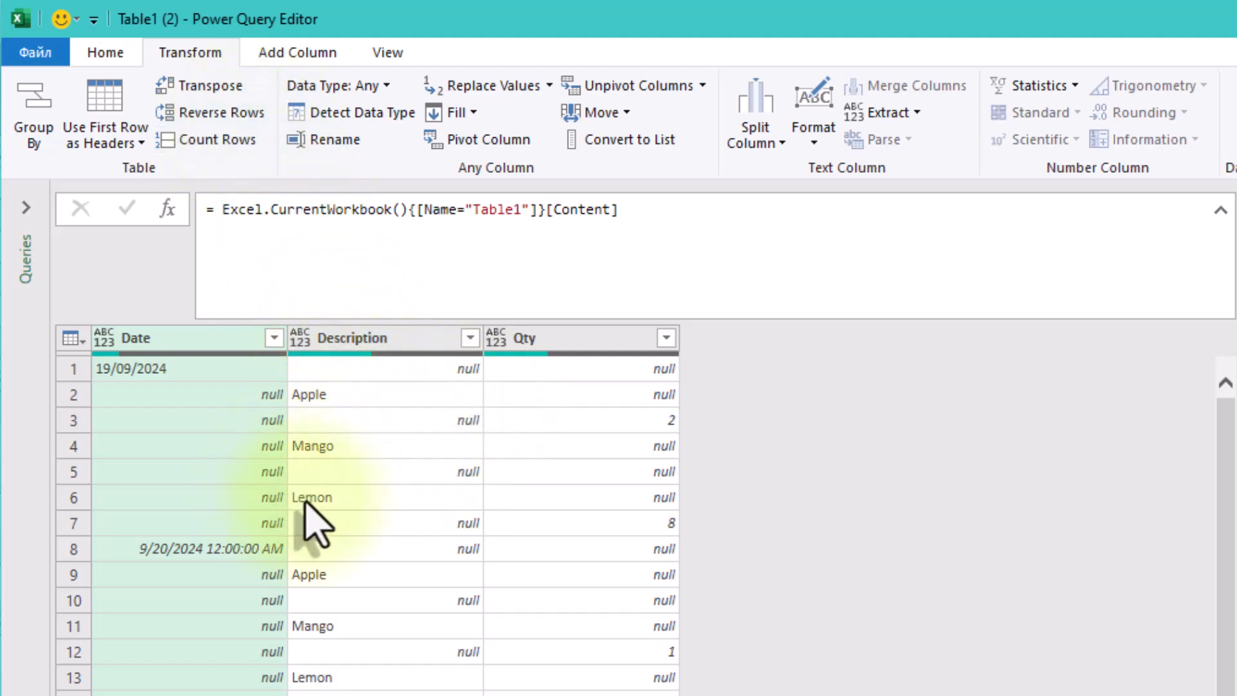
pyautogui.moveTo(203, 85)
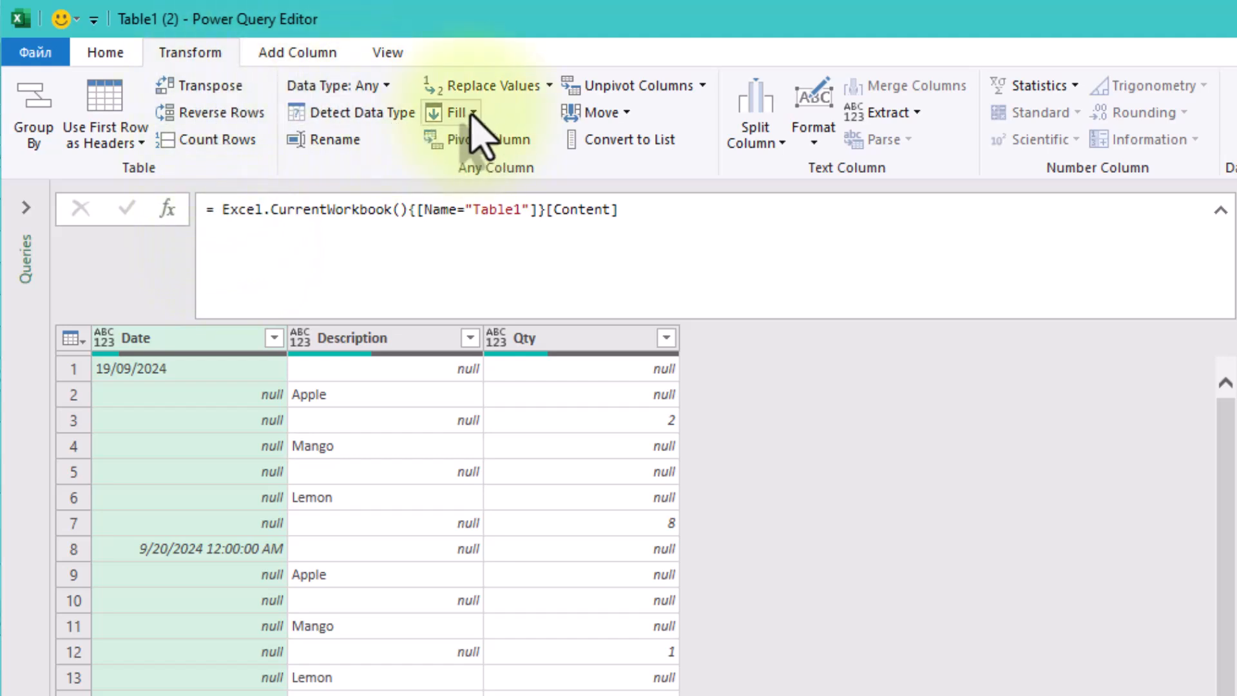
pyautogui.click(458, 113)
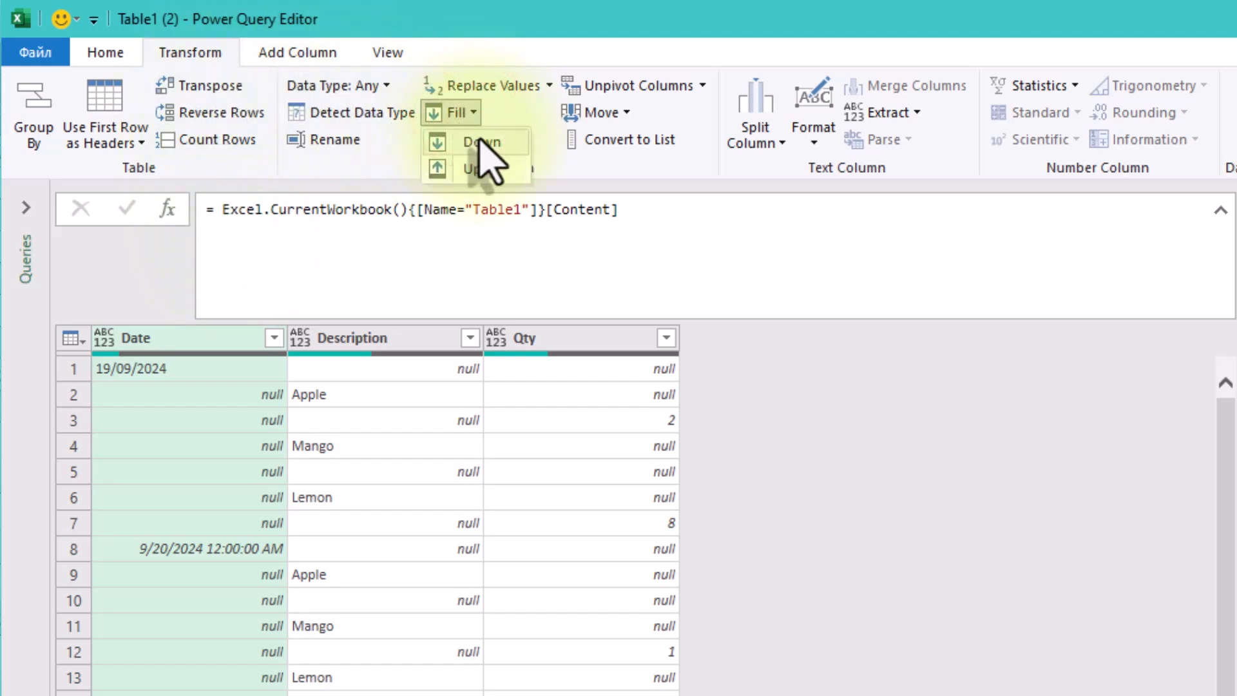
pyautogui.click(482, 142)
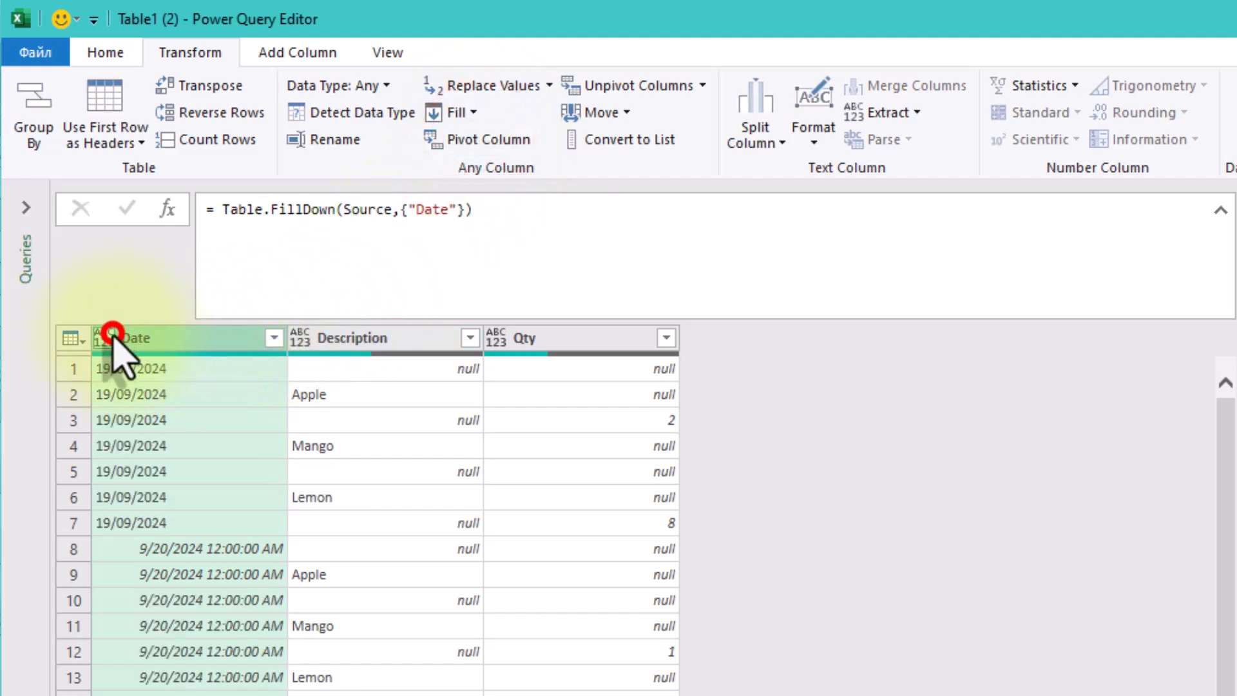
# Change the Date column to Date type, giving uniform 9/19/2024 and 9/20/2024 values.
pyautogui.click(108, 338)
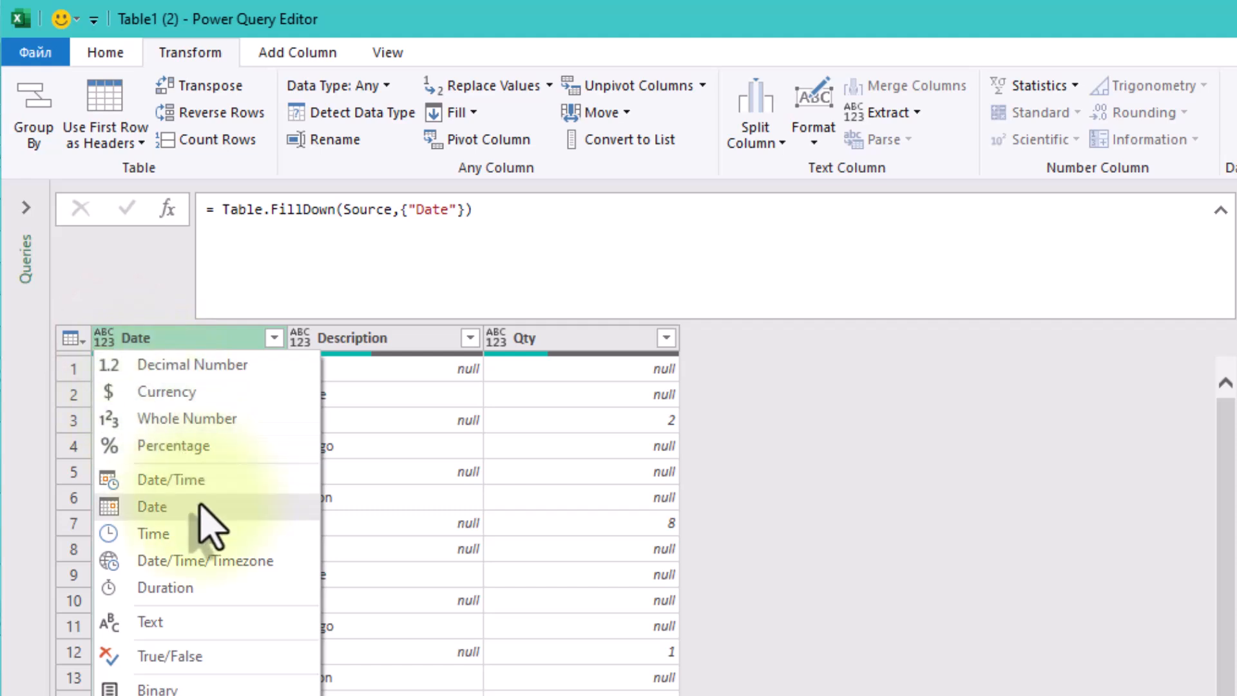
pyautogui.click(152, 506)
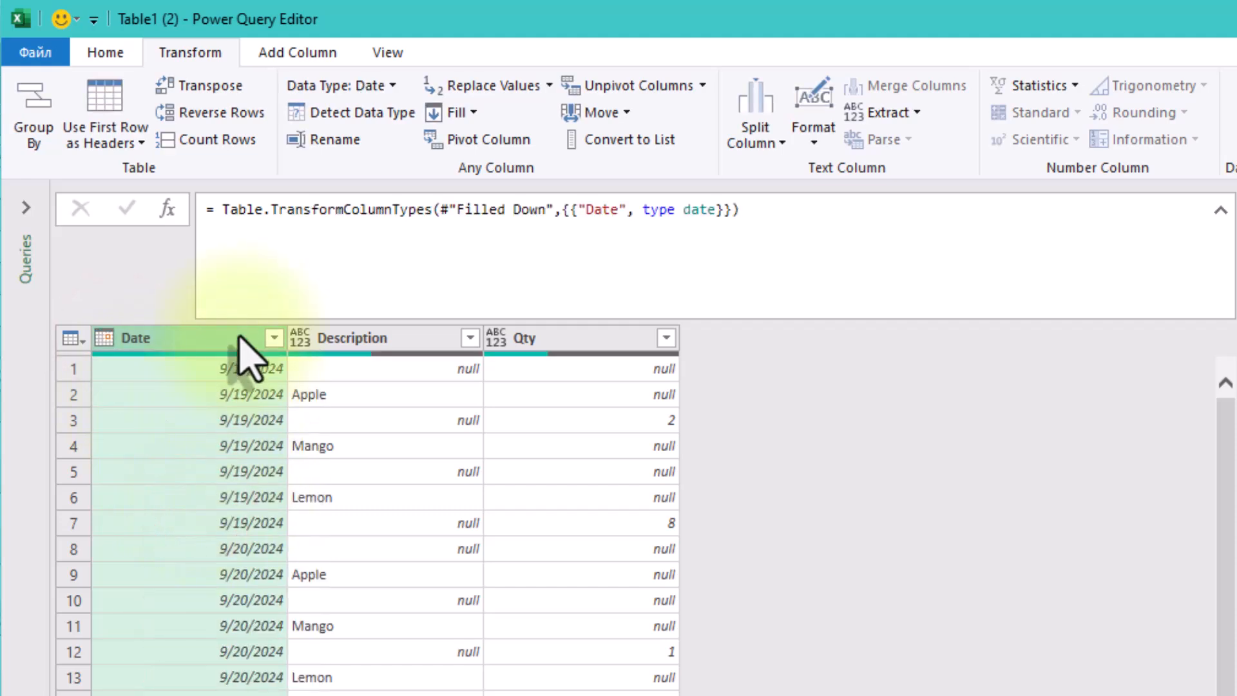
pyautogui.moveTo(371, 438)
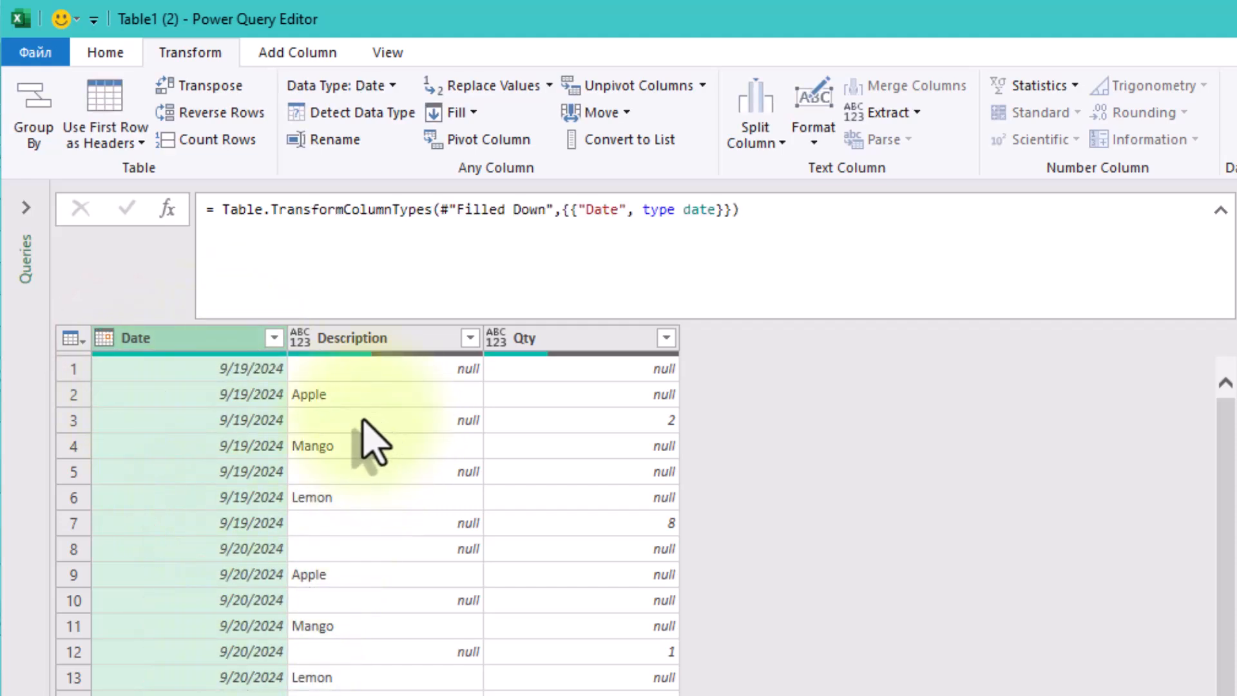
pyautogui.click(237, 444)
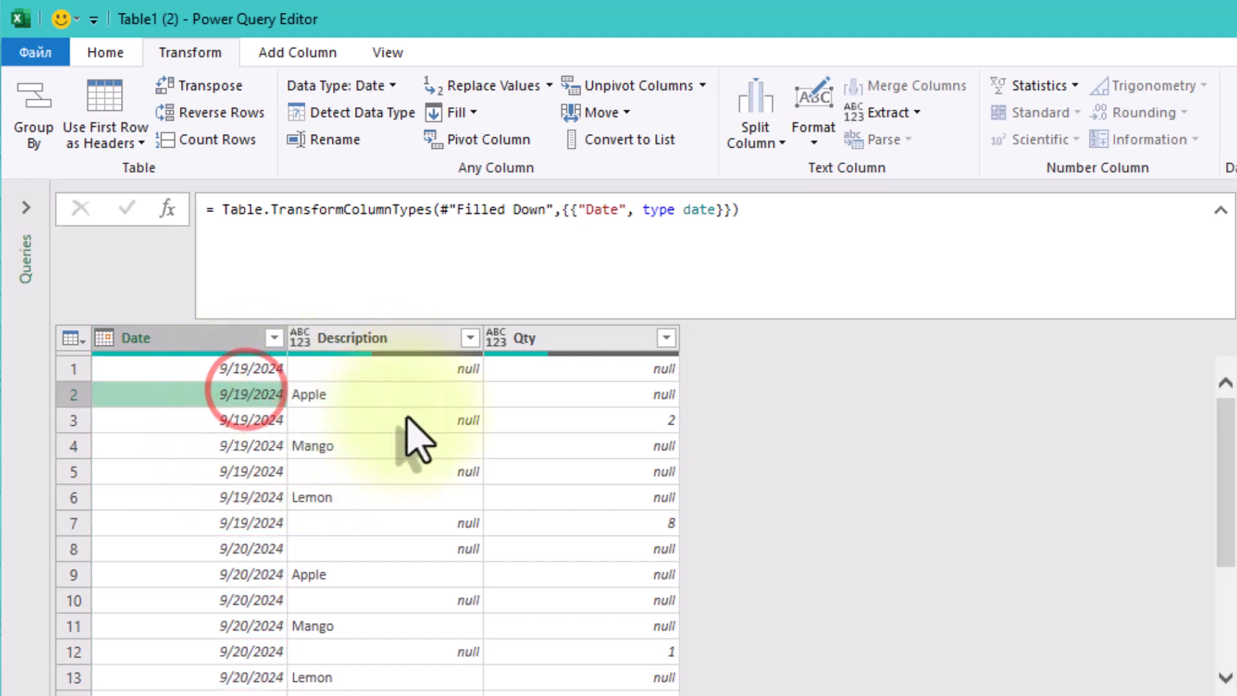
pyautogui.click(581, 420)
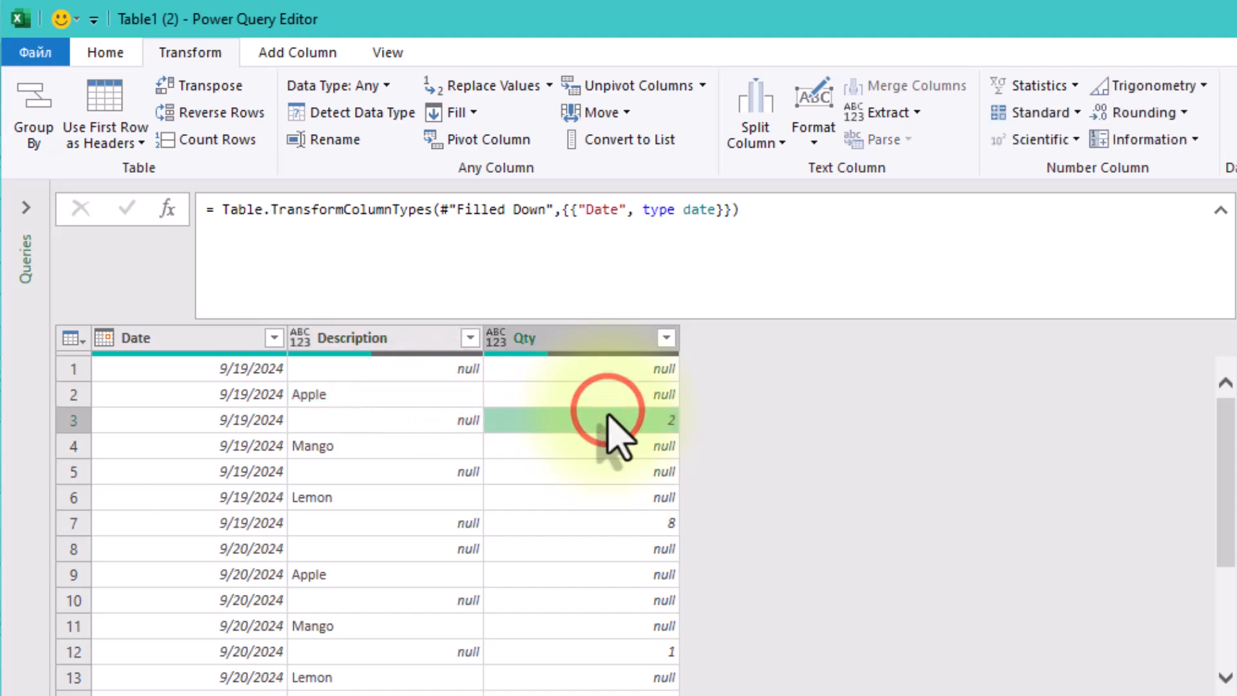
pyautogui.moveTo(620, 540)
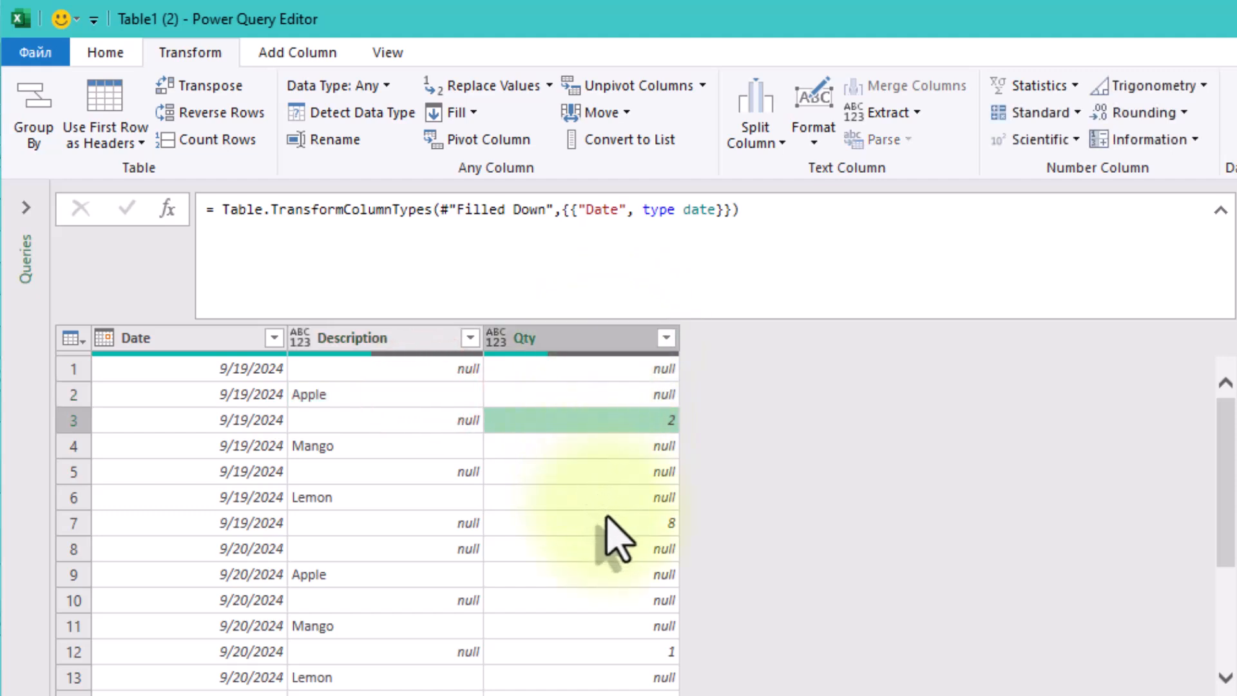
pyautogui.moveTo(611, 494)
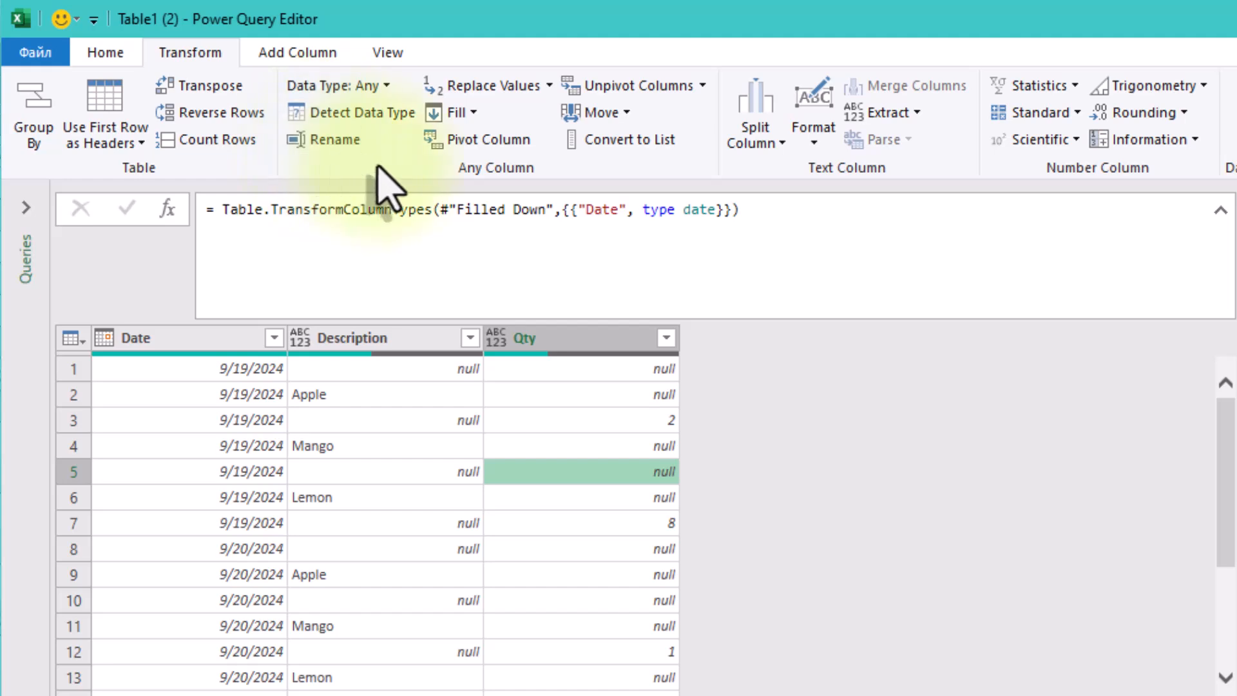
pyautogui.moveTo(170, 237)
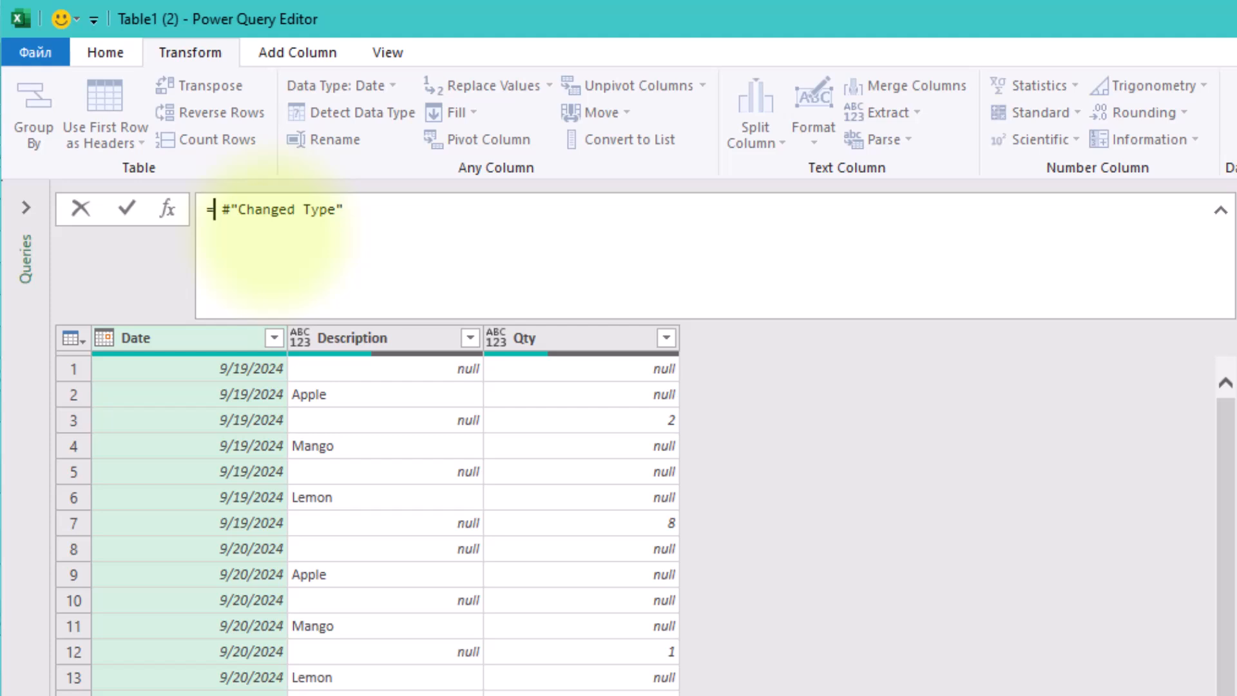
# Start a Table.ReplaceValue formula on the previous step with each [Qty] as the old value.
pyautogui.write('rep')
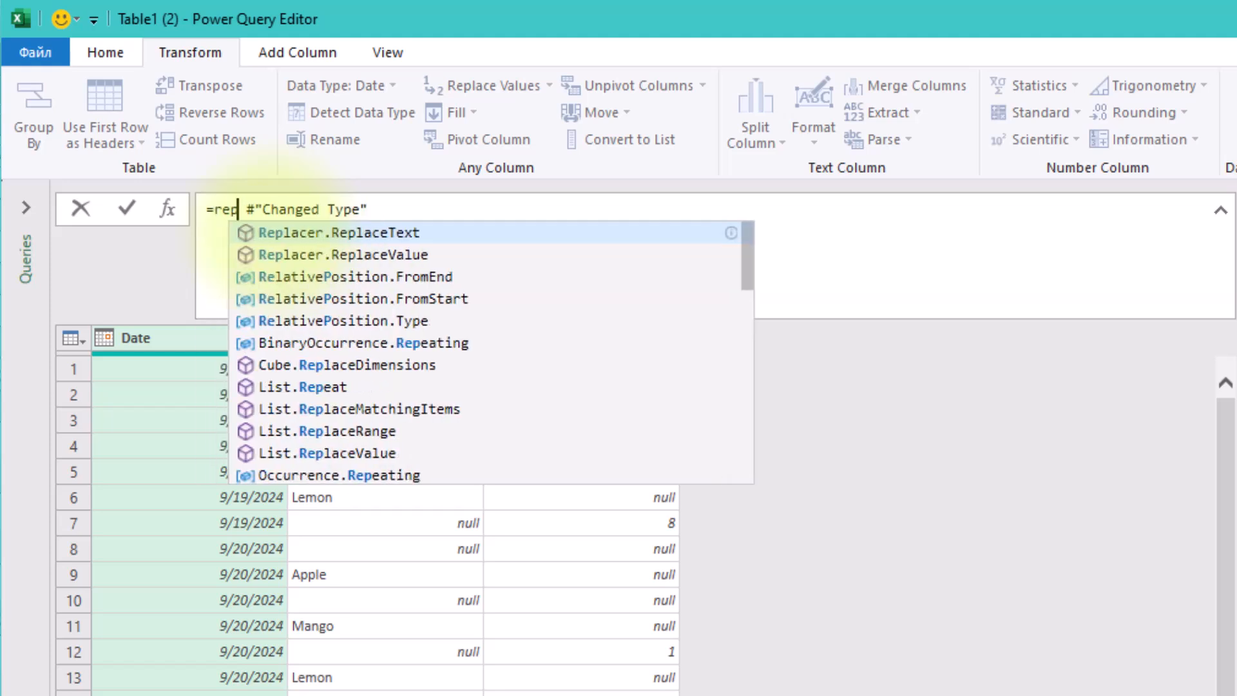
pyautogui.write('lace')
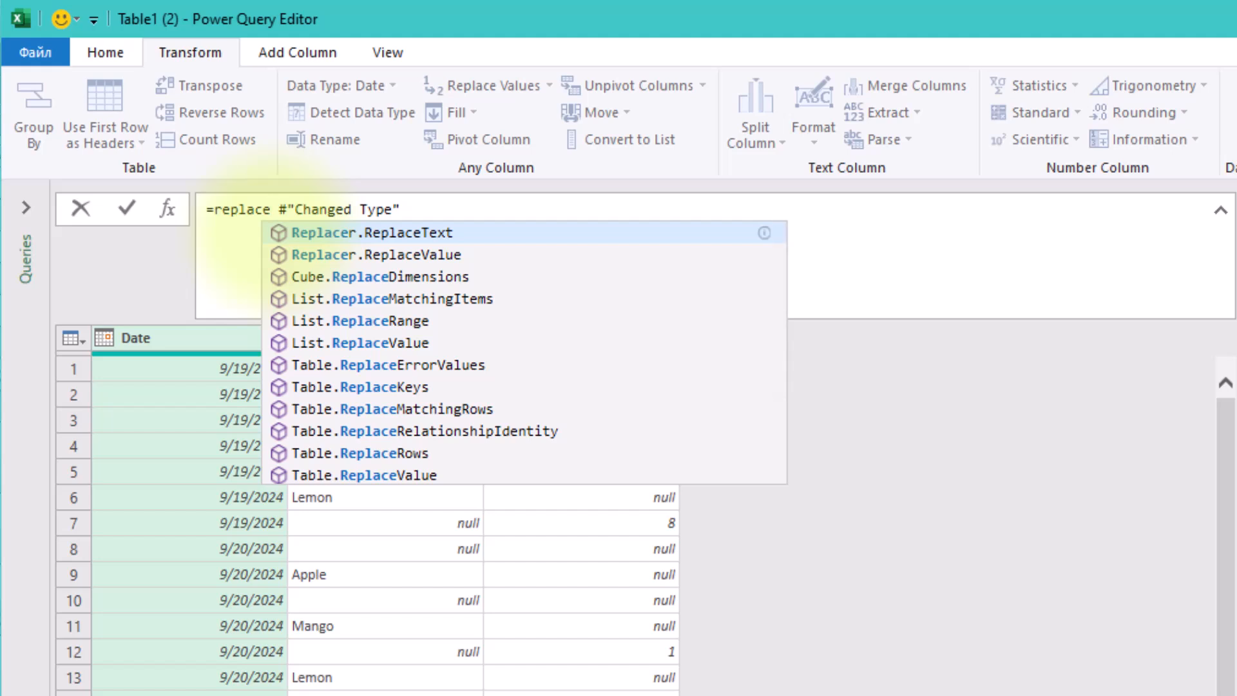
pyautogui.write('v')
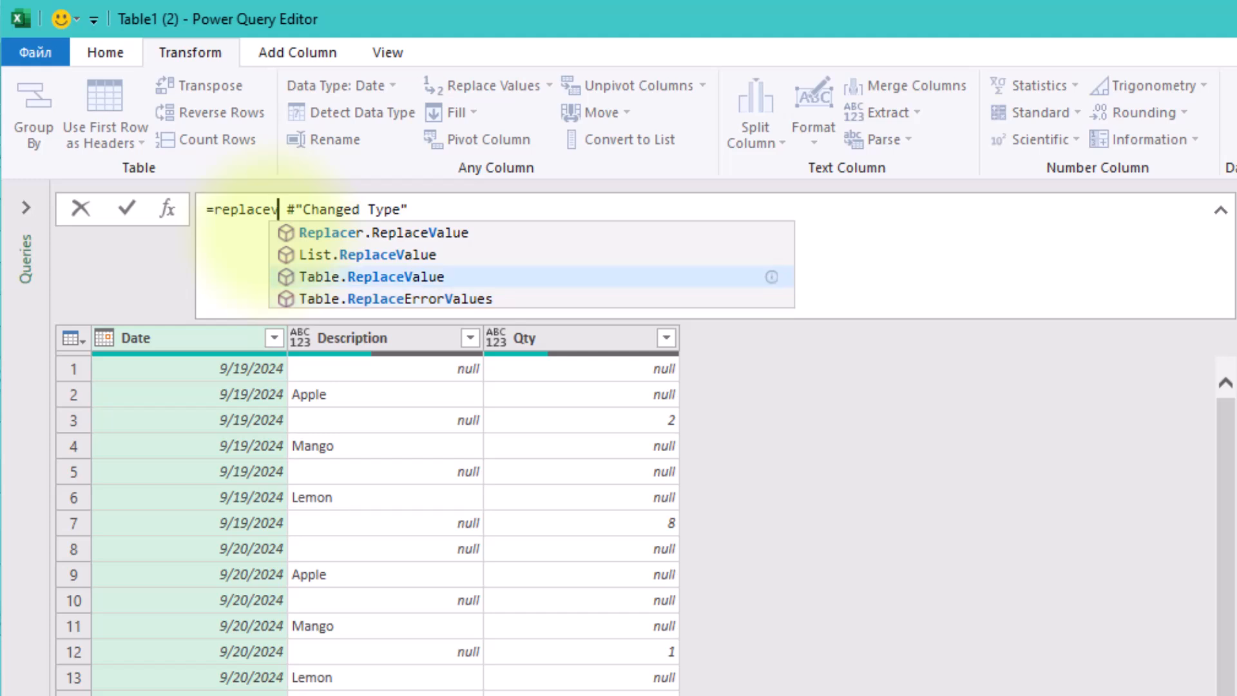
pyautogui.click(371, 276)
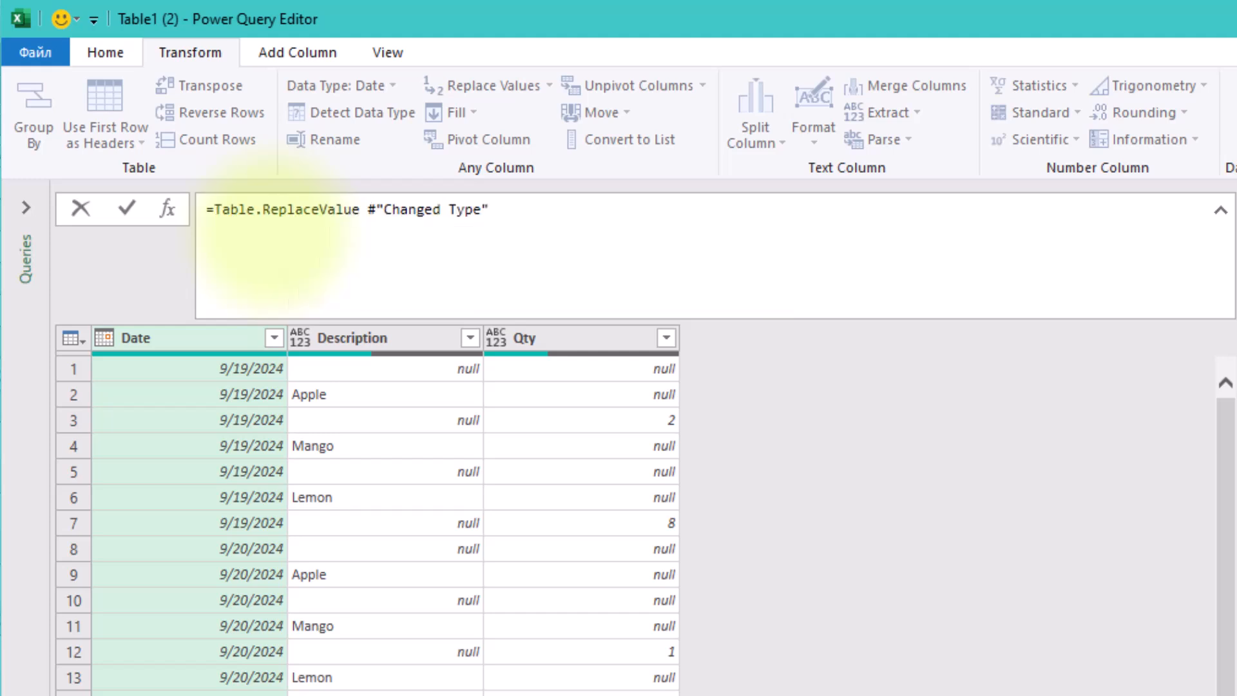
pyautogui.write('(')
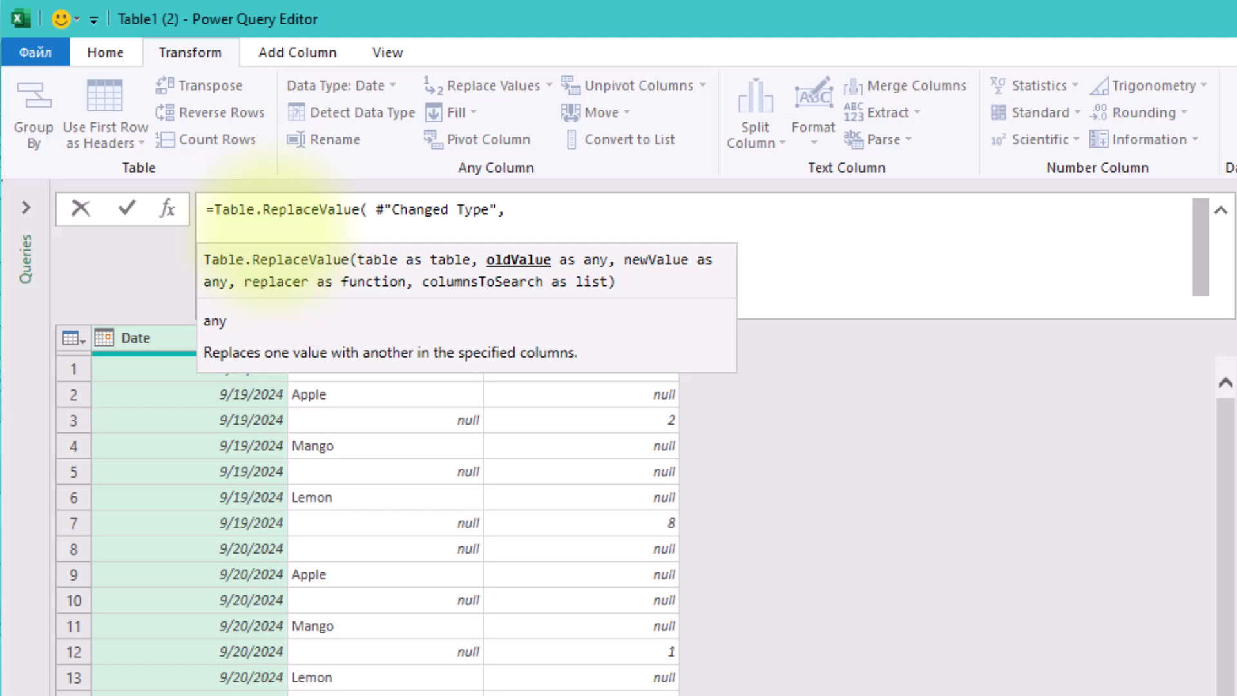
pyautogui.write('each')
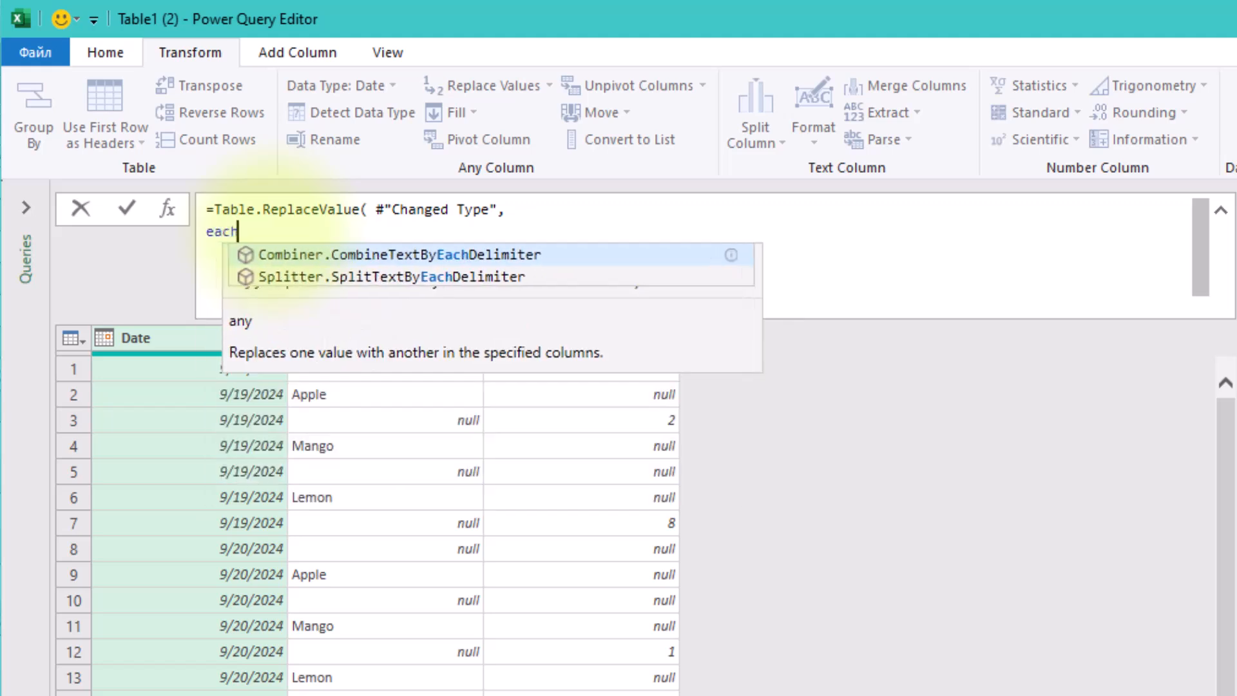
pyautogui.write('[Qty],')
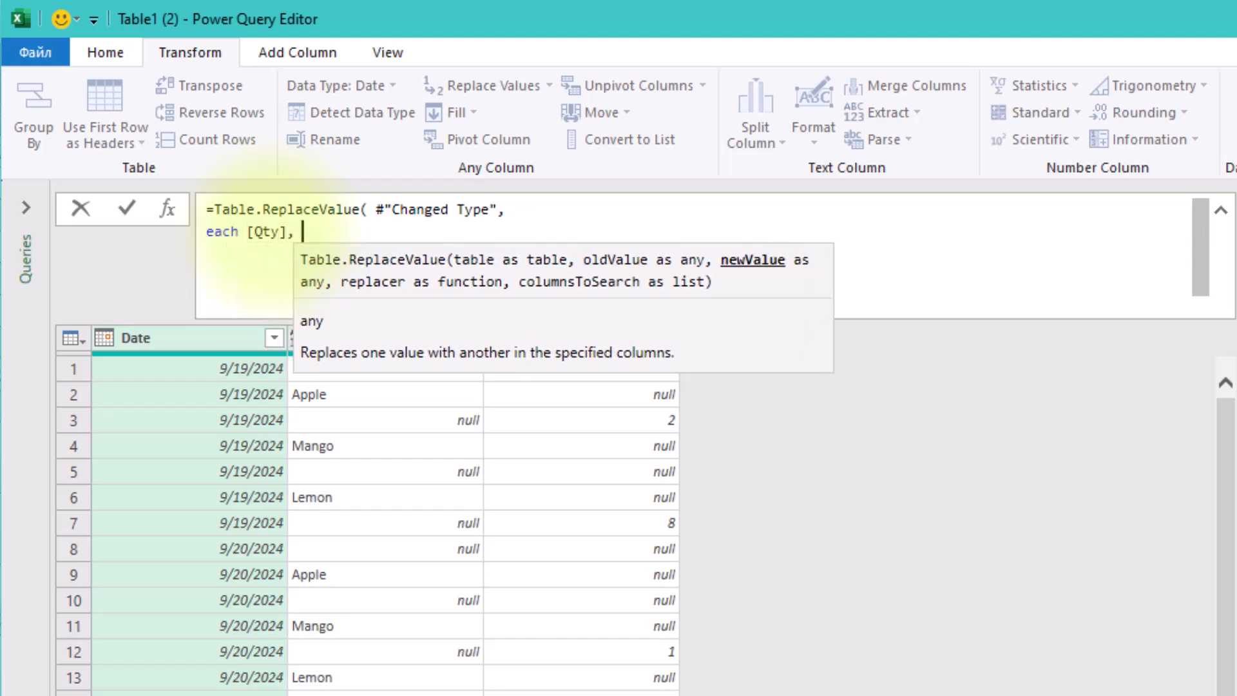
# Complete it: each if [Description]=null and [Qty]=null then "-" else [Qty], Replacer.ReplaceValue, {"Qty"}.
pyautogui.write('each if')
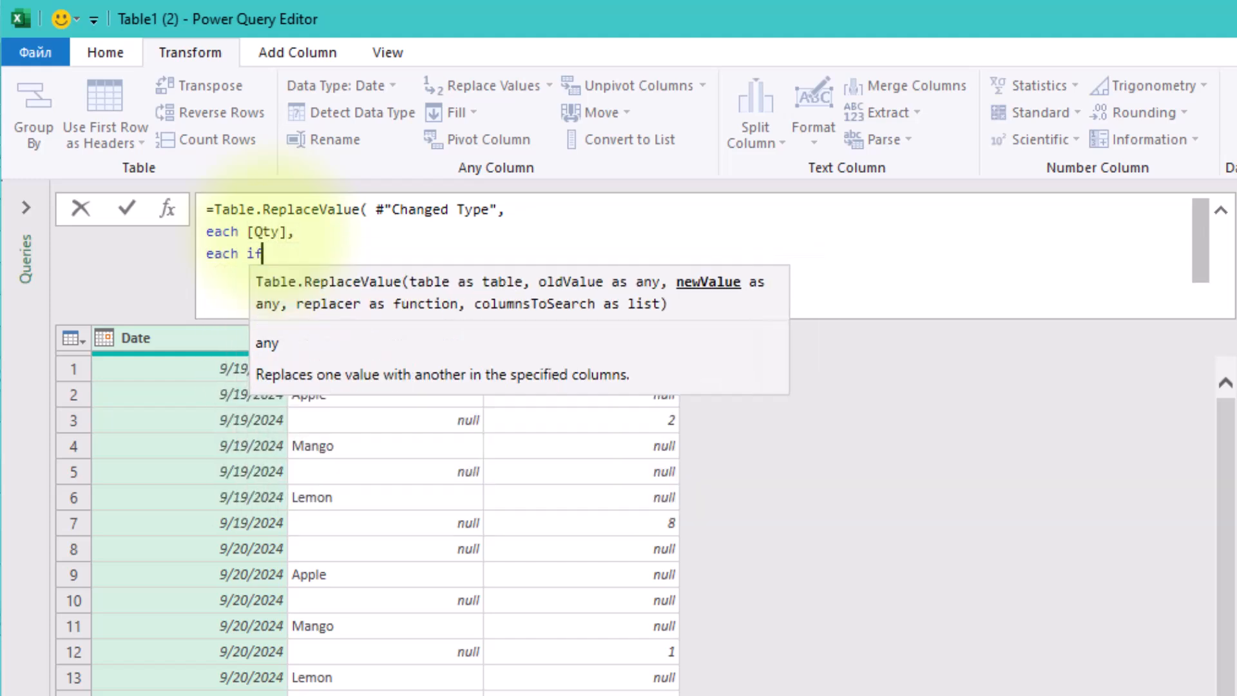
pyautogui.write('[Descrip')
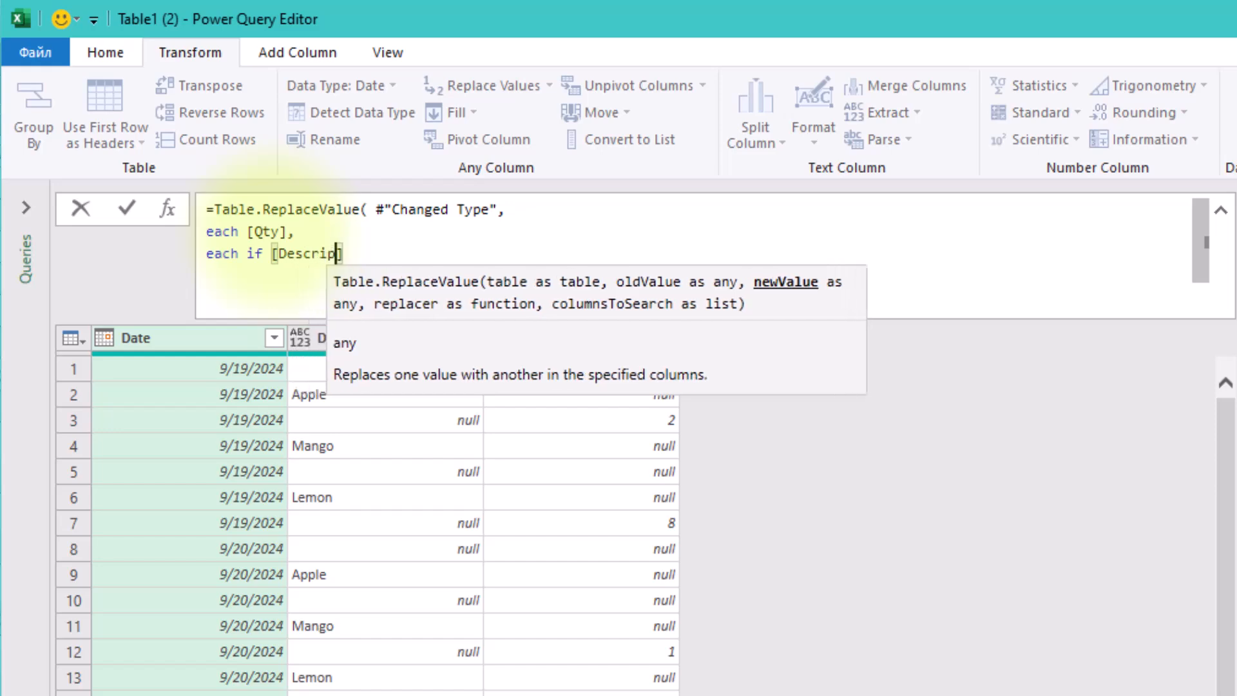
pyautogui.write('tion] =')
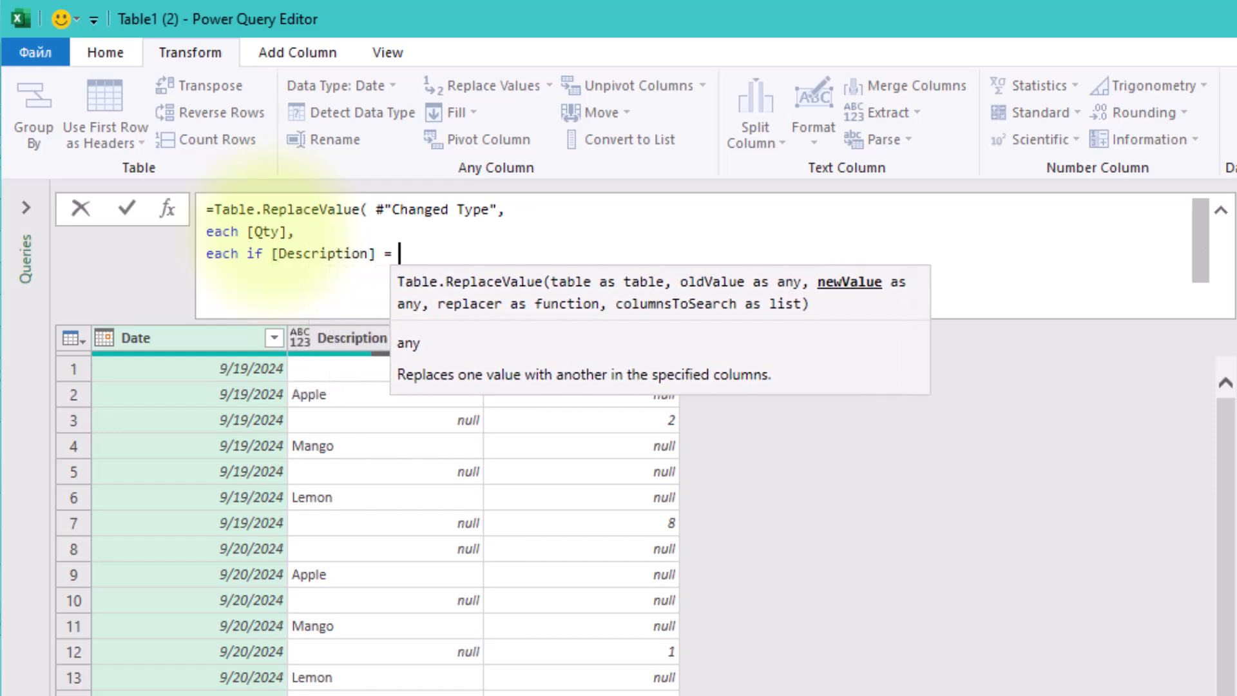
pyautogui.write('null and')
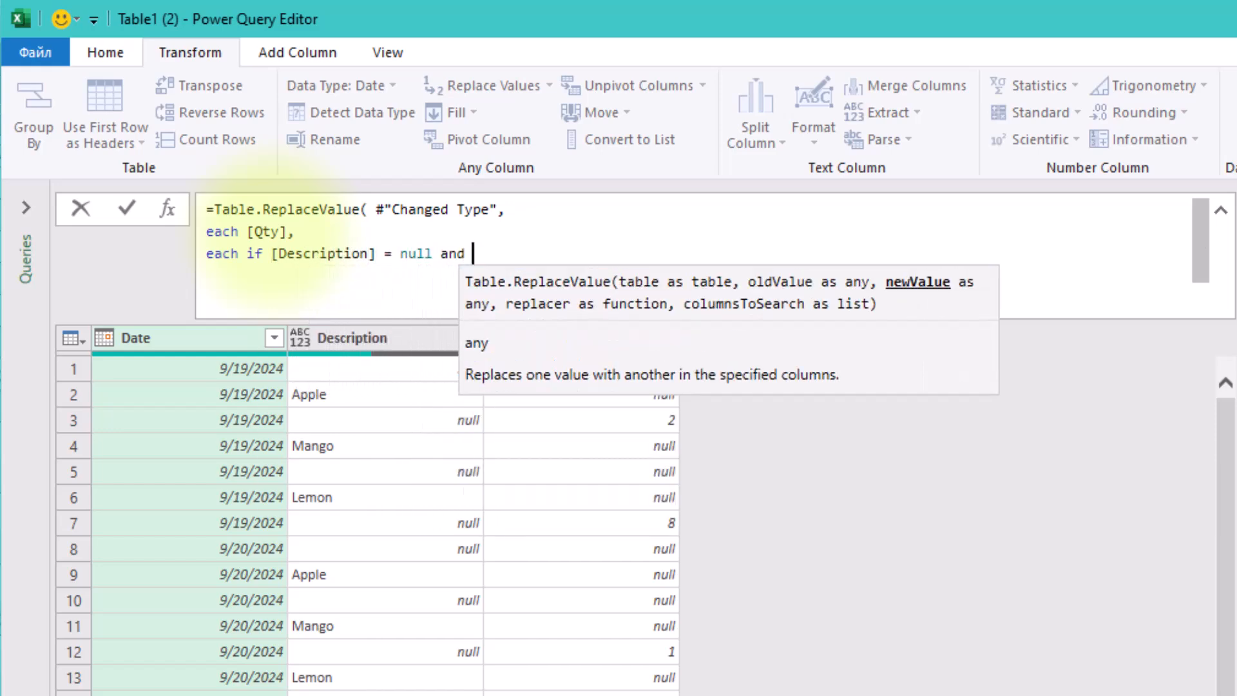
pyautogui.write('[Qty]=n')
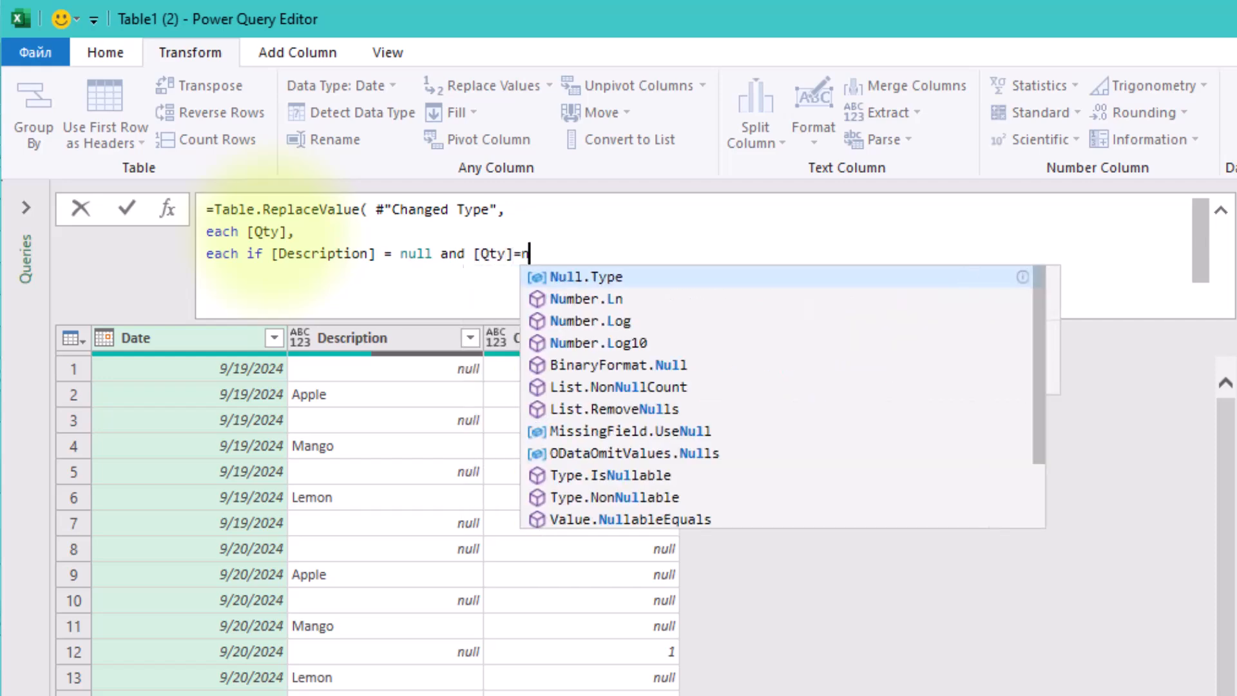
pyautogui.write('ull then "')
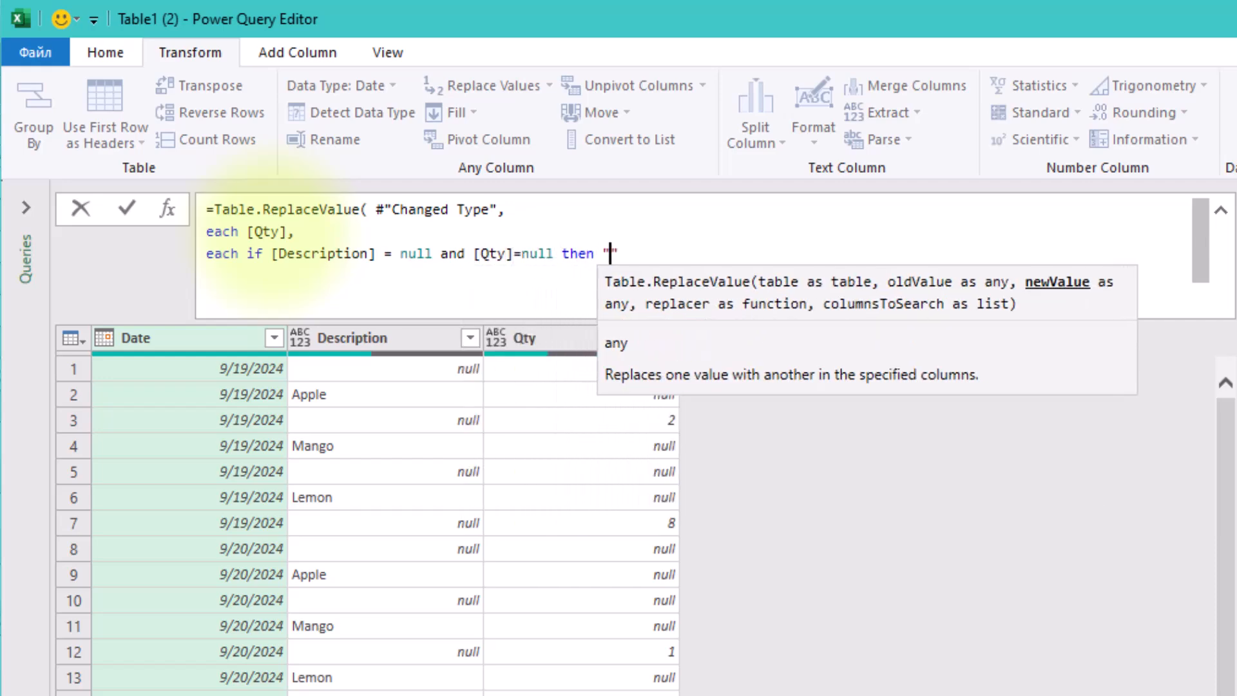
pyautogui.write('-" else [Qty],')
pyautogui.write('Re')
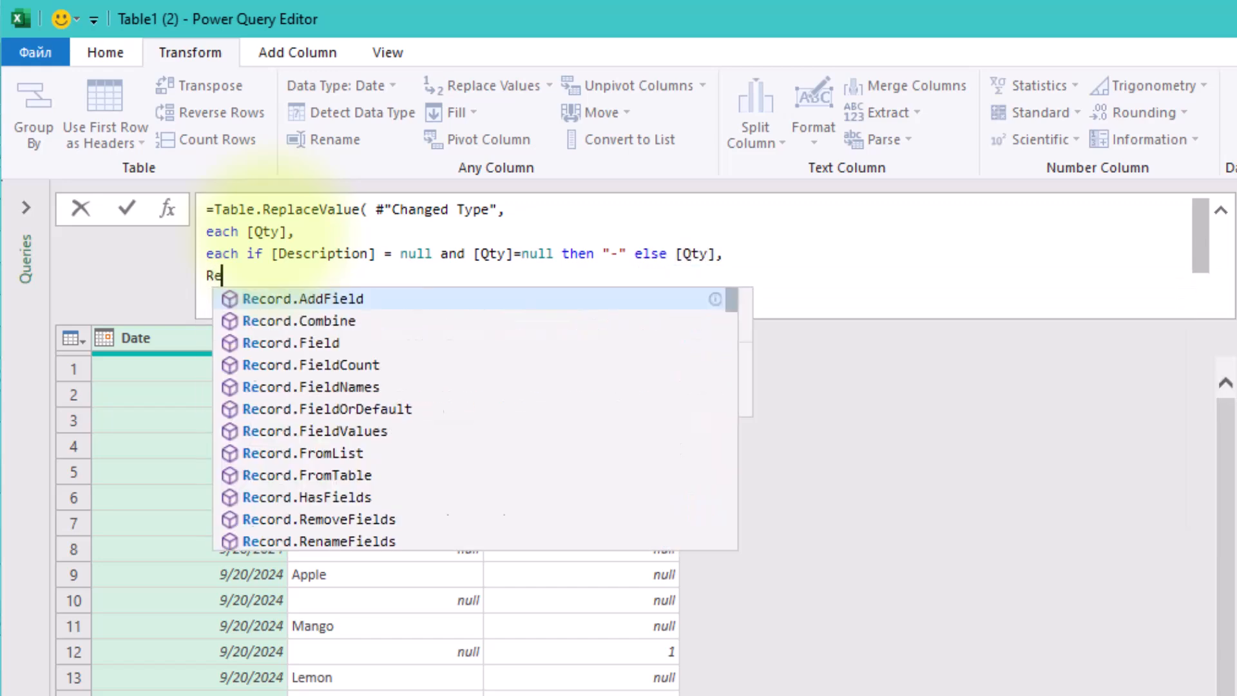
pyautogui.write('placer.Re')
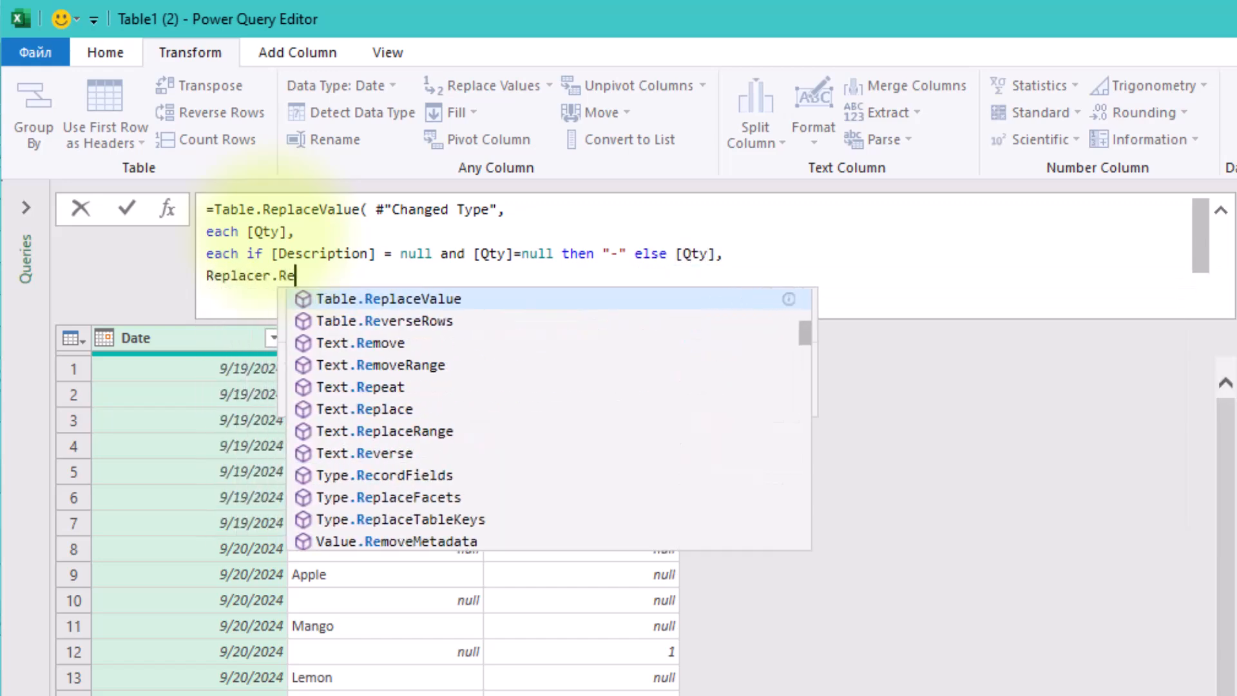
pyautogui.write('placeValue,')
pyautogui.write('{"Qty')
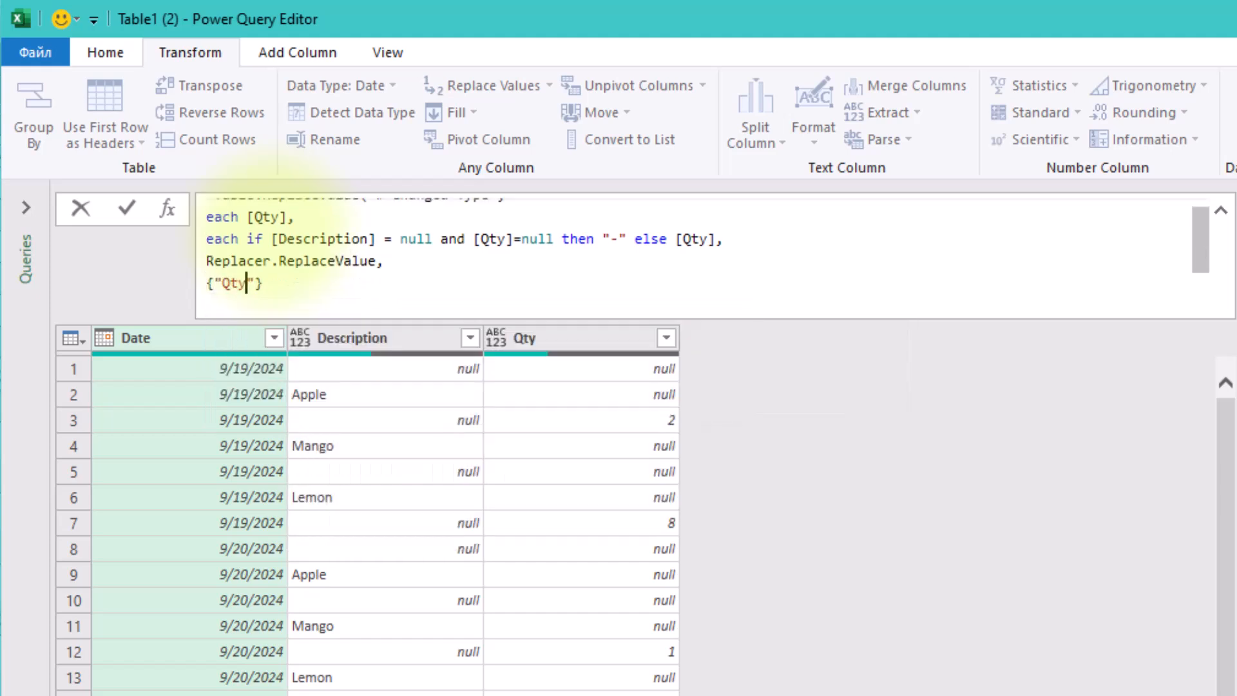
pyautogui.write(')')
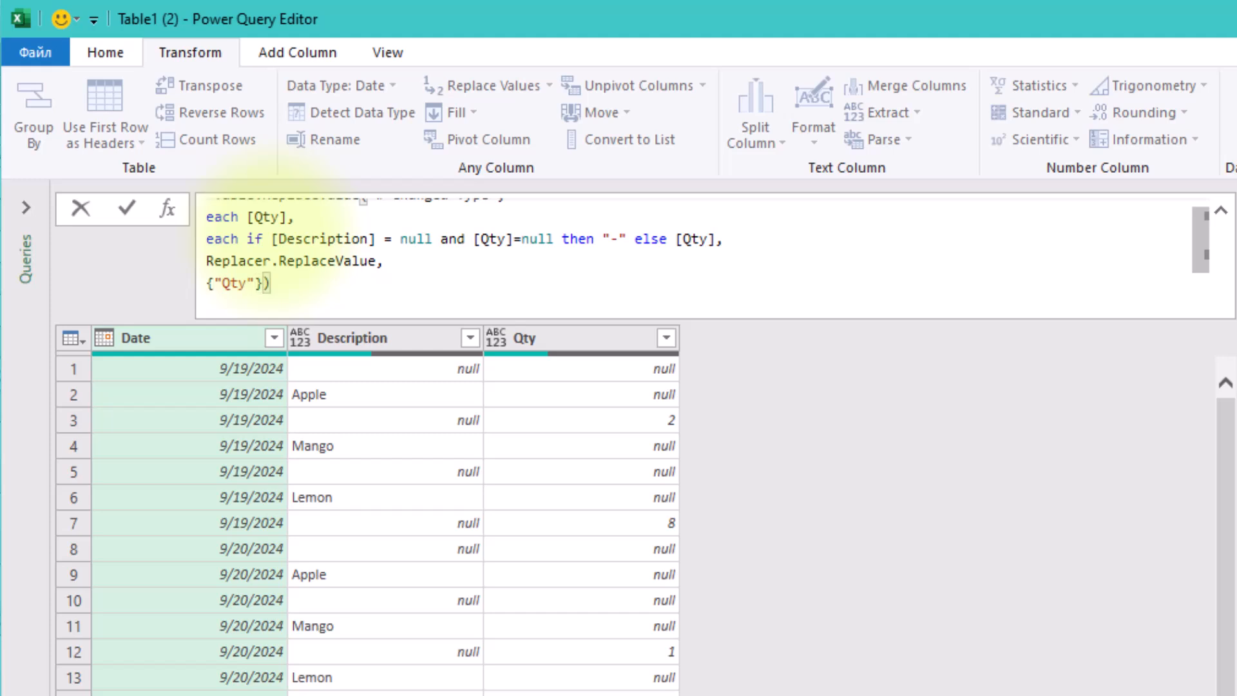
# Commit the formula so Qty shows "-" where both columns were null, and check row 10's dash.
pyautogui.click(125, 209)
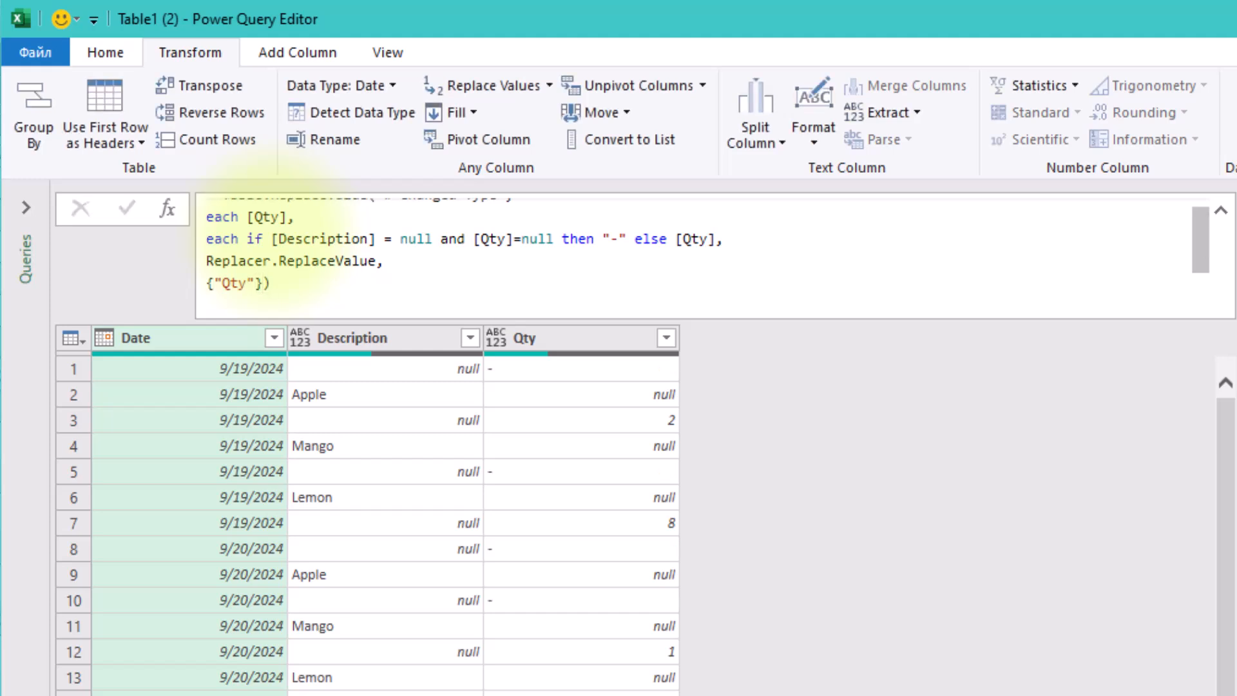
pyautogui.scroll(3)
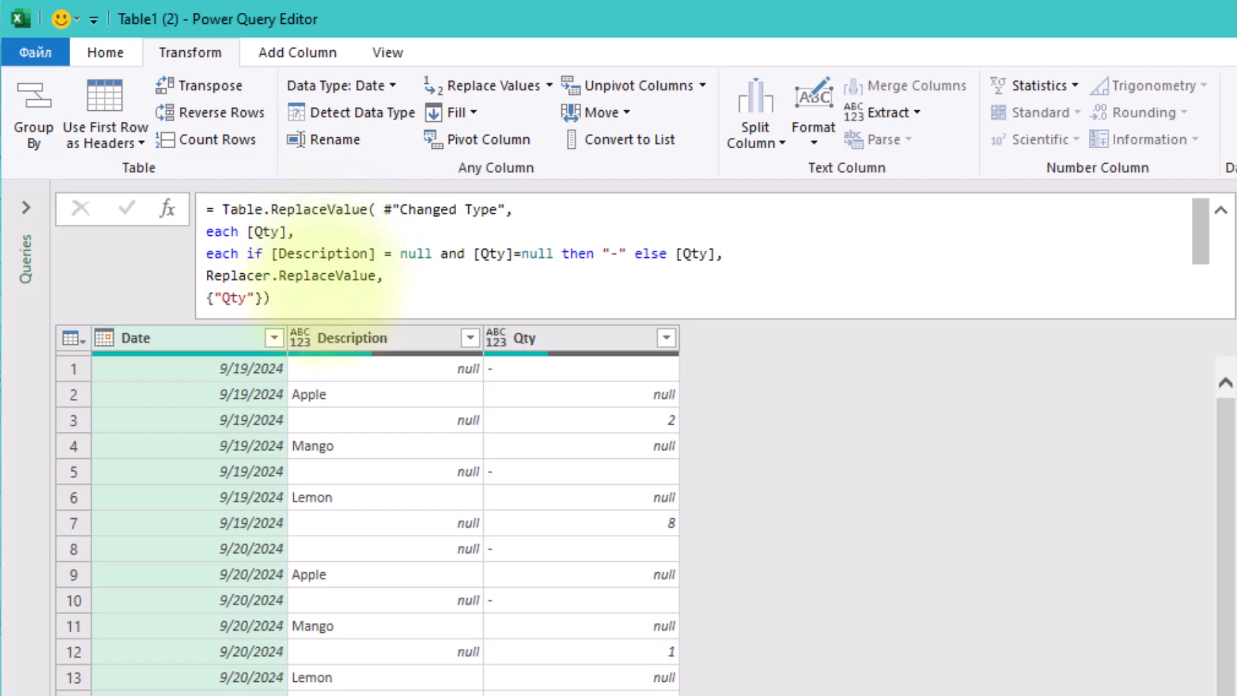
pyautogui.moveTo(323, 294)
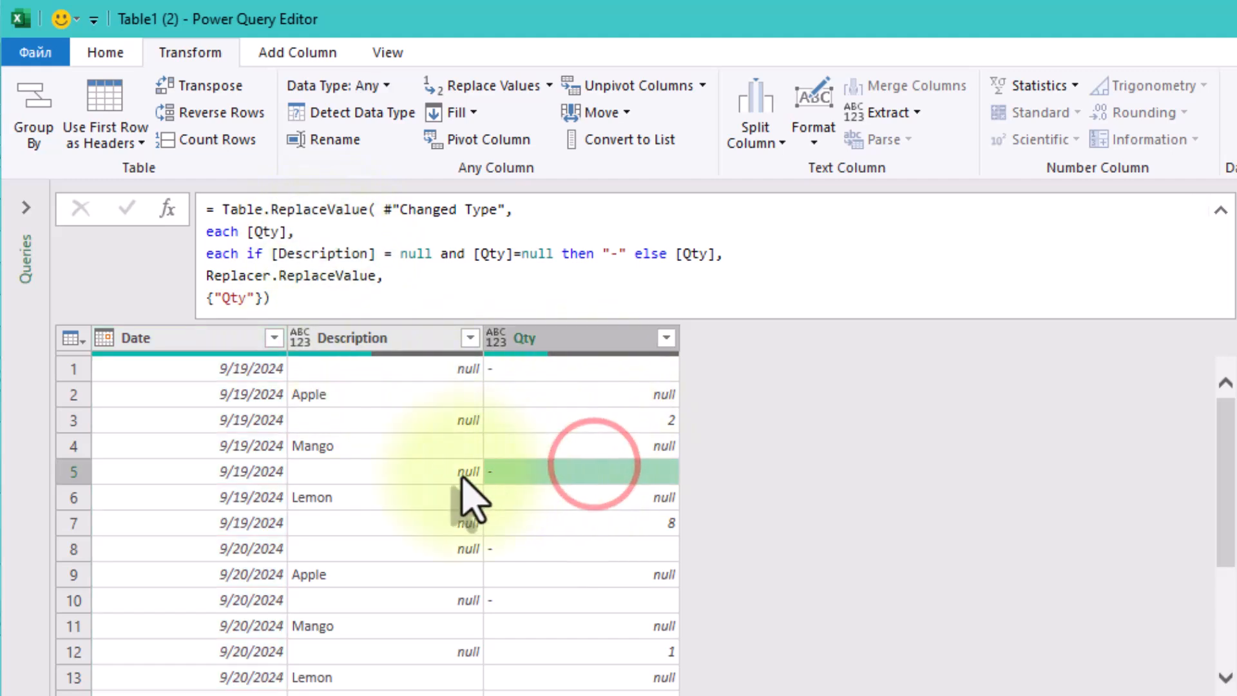
pyautogui.moveTo(489, 603)
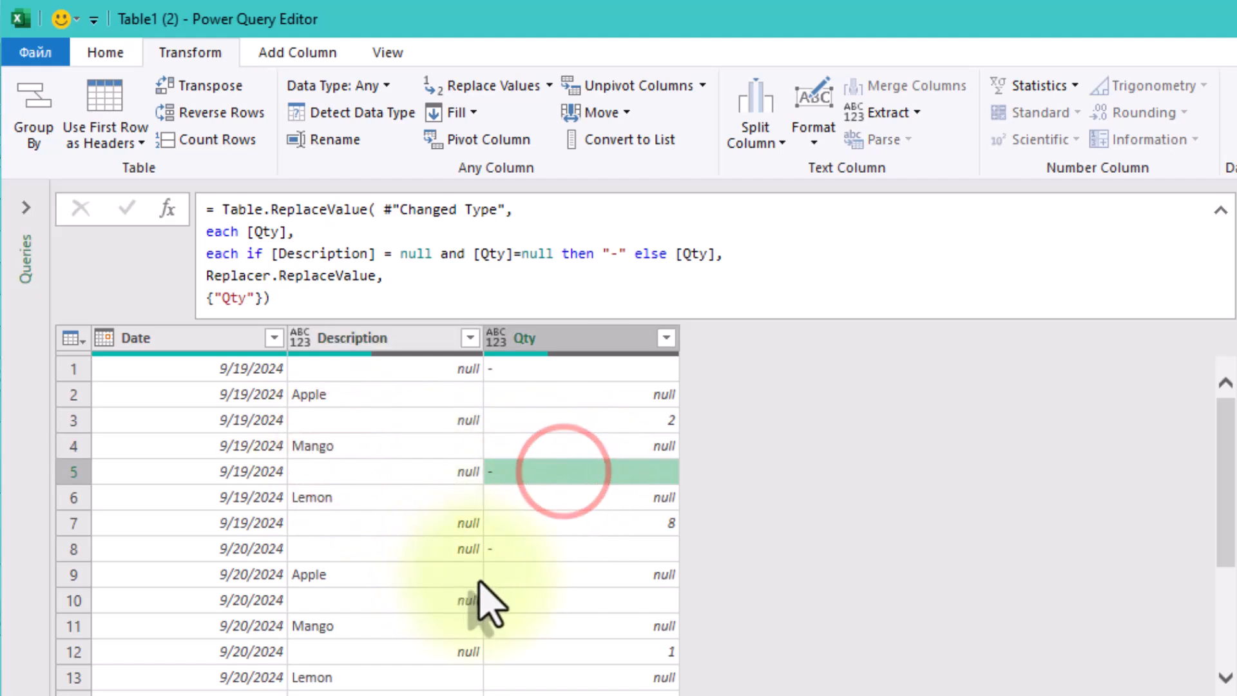
pyautogui.click(580, 599)
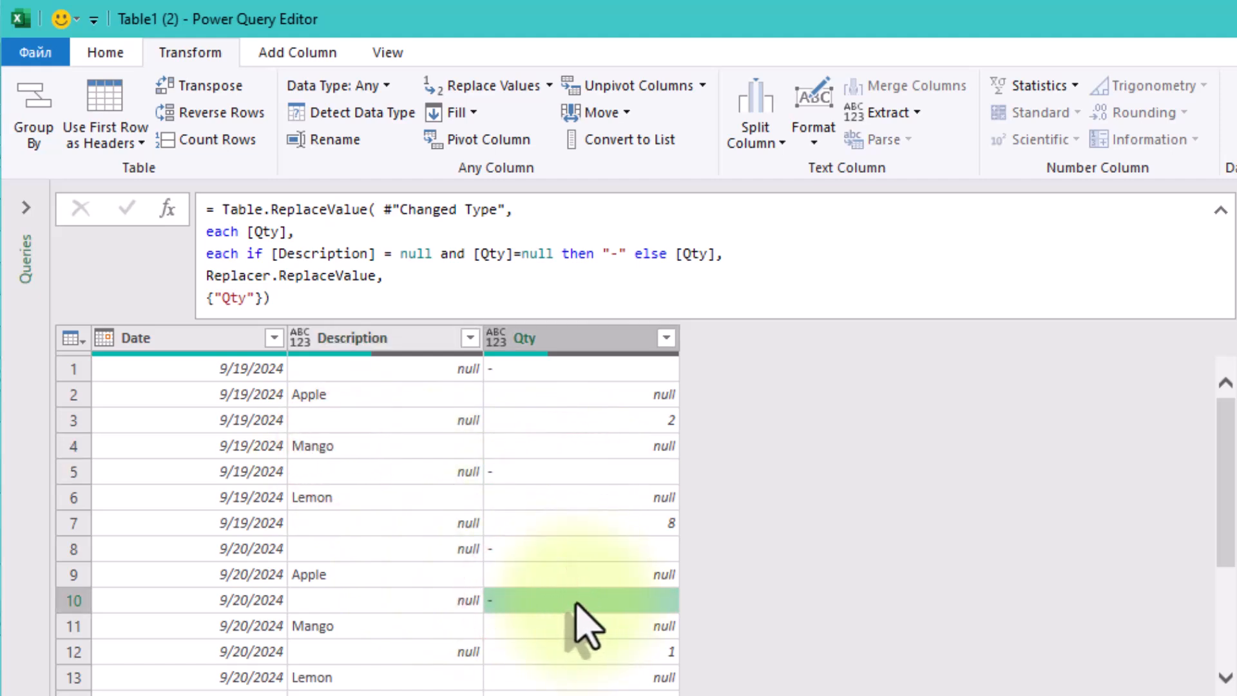
pyautogui.moveTo(584, 576)
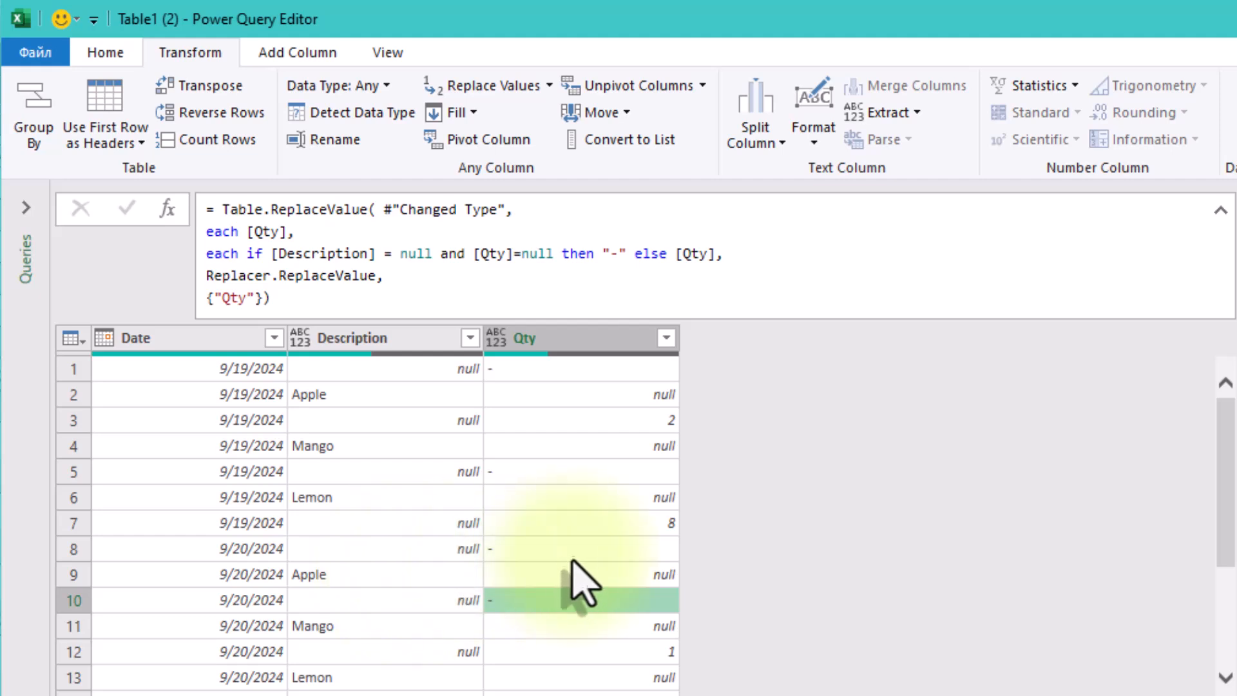
# Fill the Qty column up so quantities sit beside the Apple, Mango and Lemon rows.
pyautogui.click(298, 52)
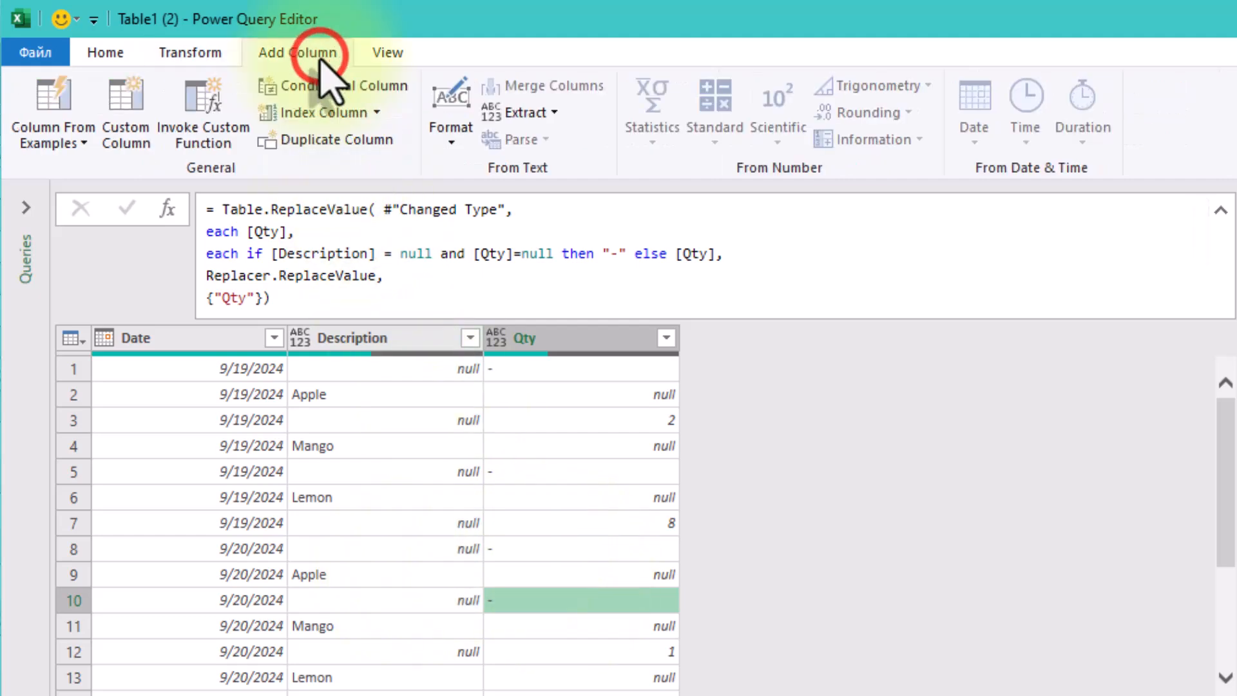
pyautogui.click(191, 51)
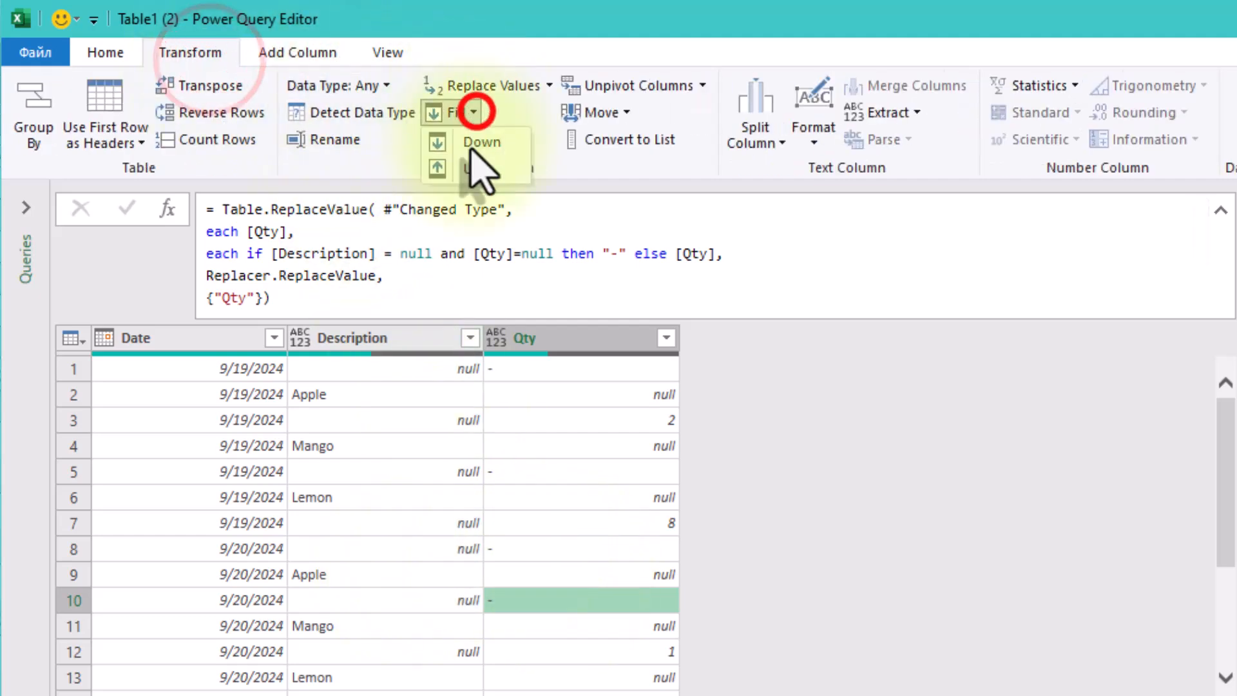
pyautogui.click(473, 168)
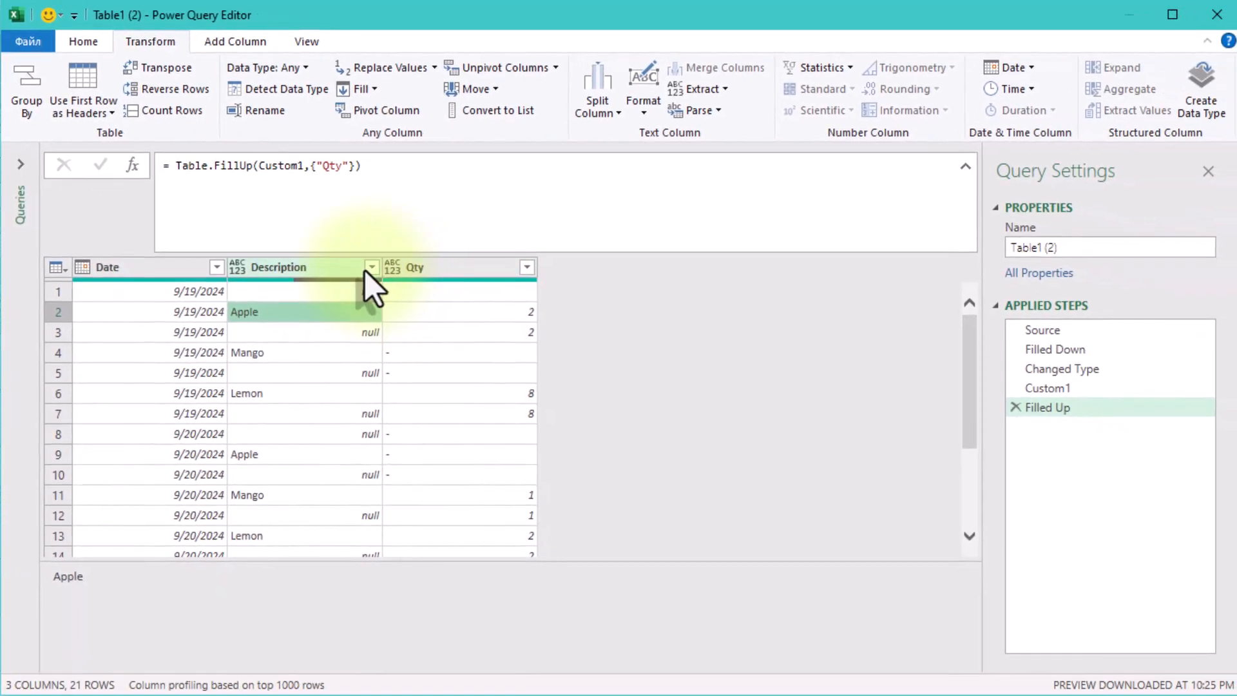
# Remove empty Description rows via the column filter, leaving nine rows of Date, Description and Qty.
pyautogui.click(371, 267)
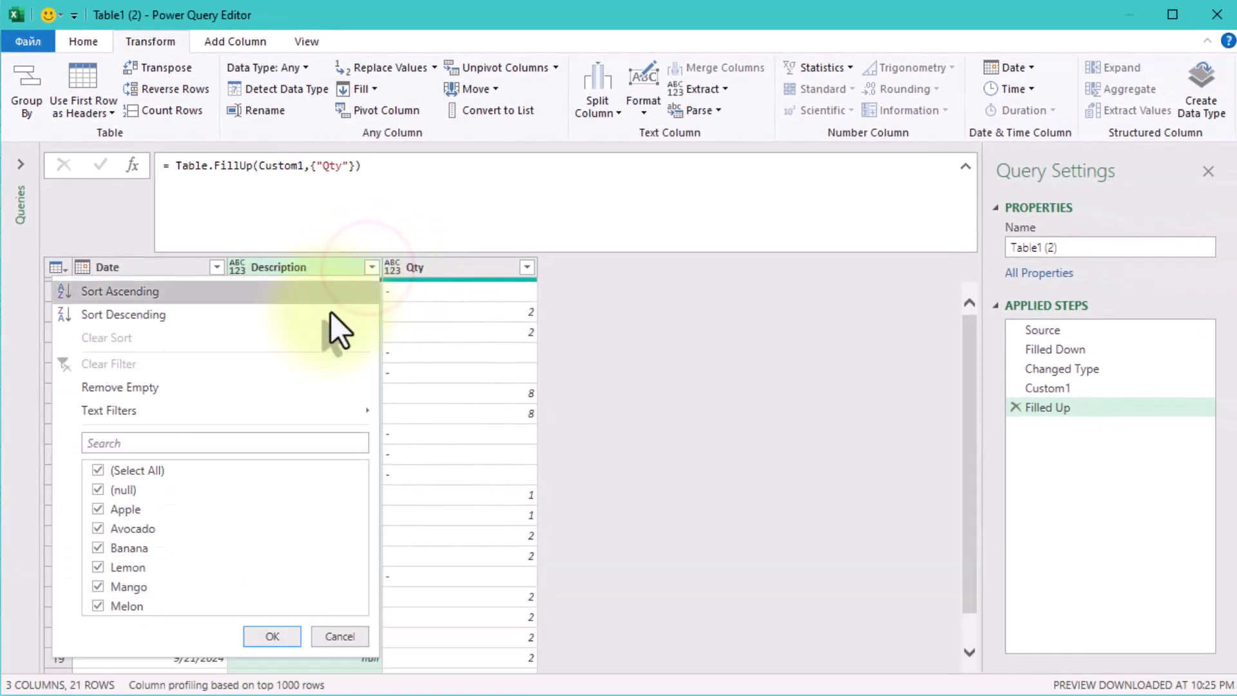
pyautogui.moveTo(213, 387)
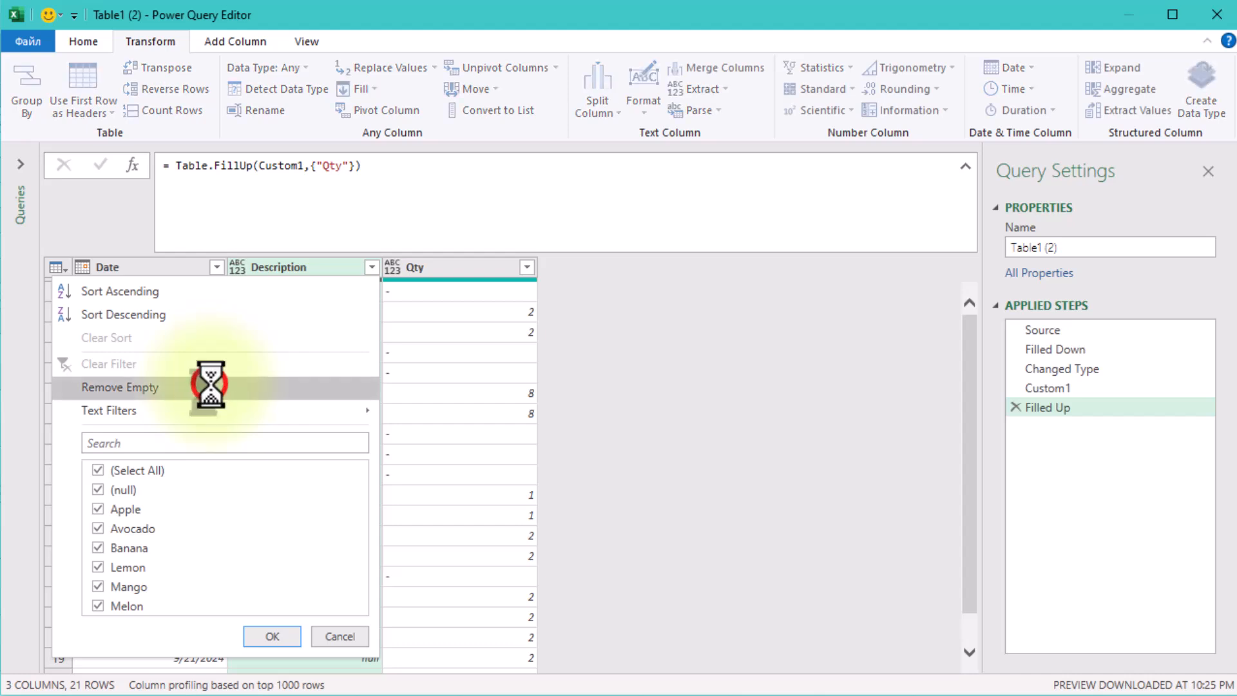
pyautogui.click(120, 388)
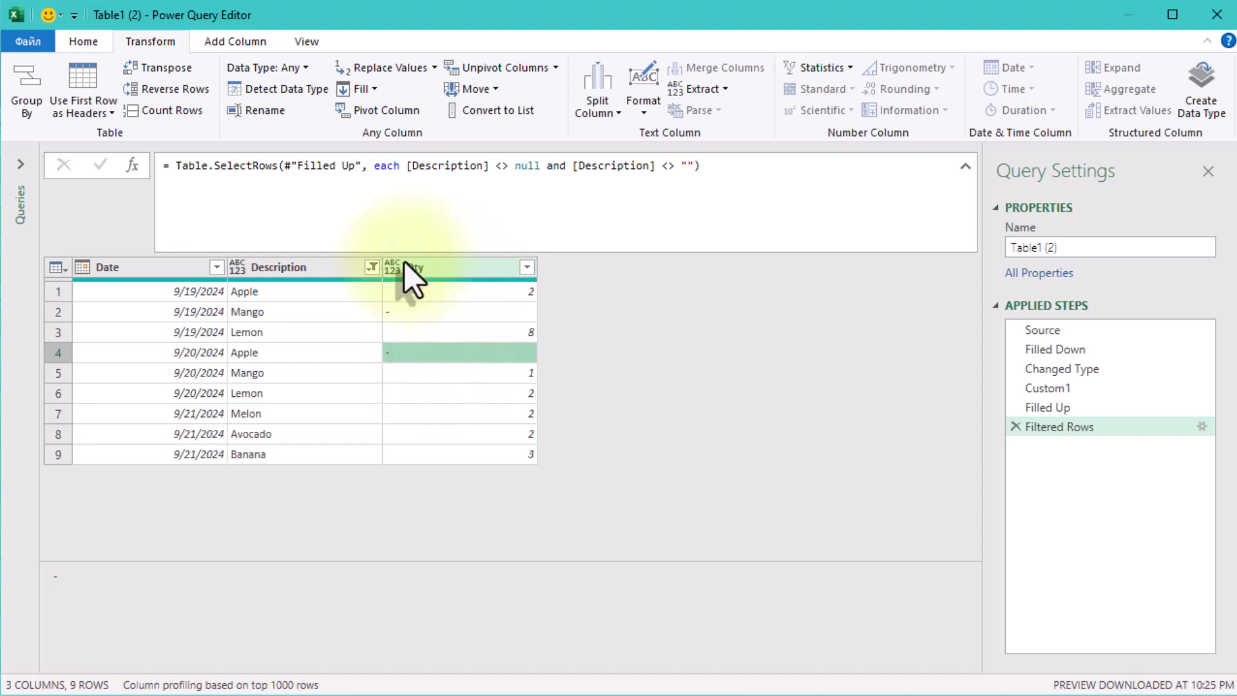
pyautogui.moveTo(69, 372)
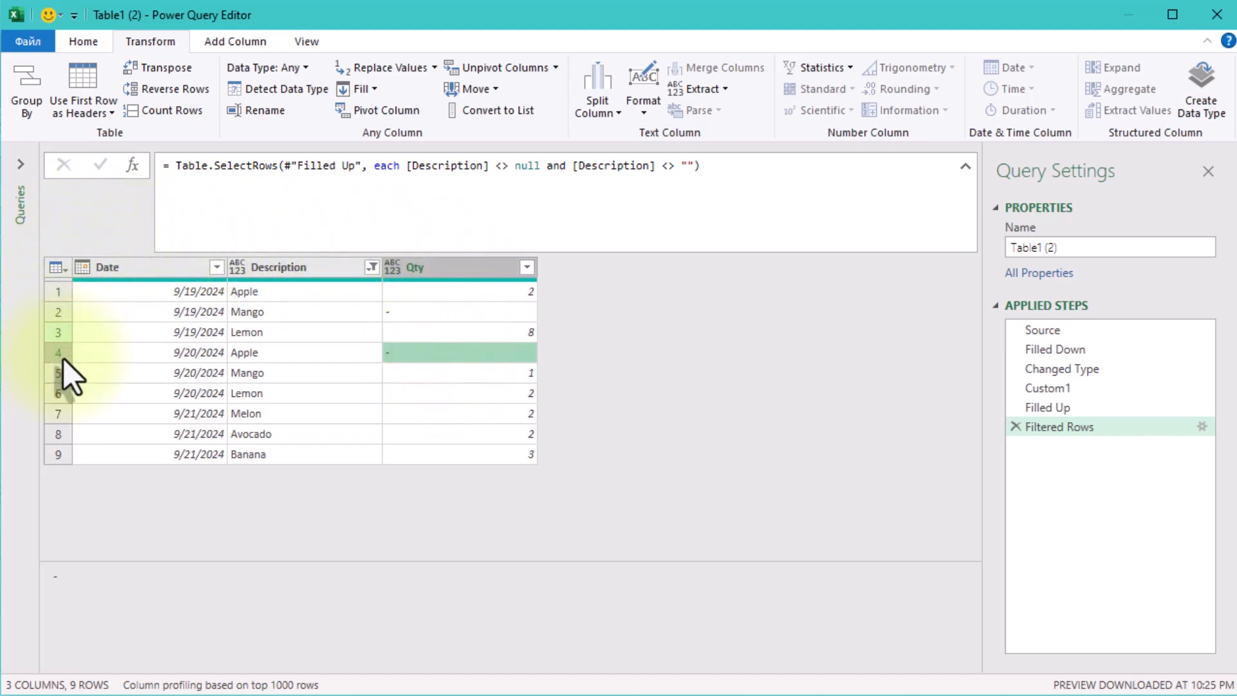